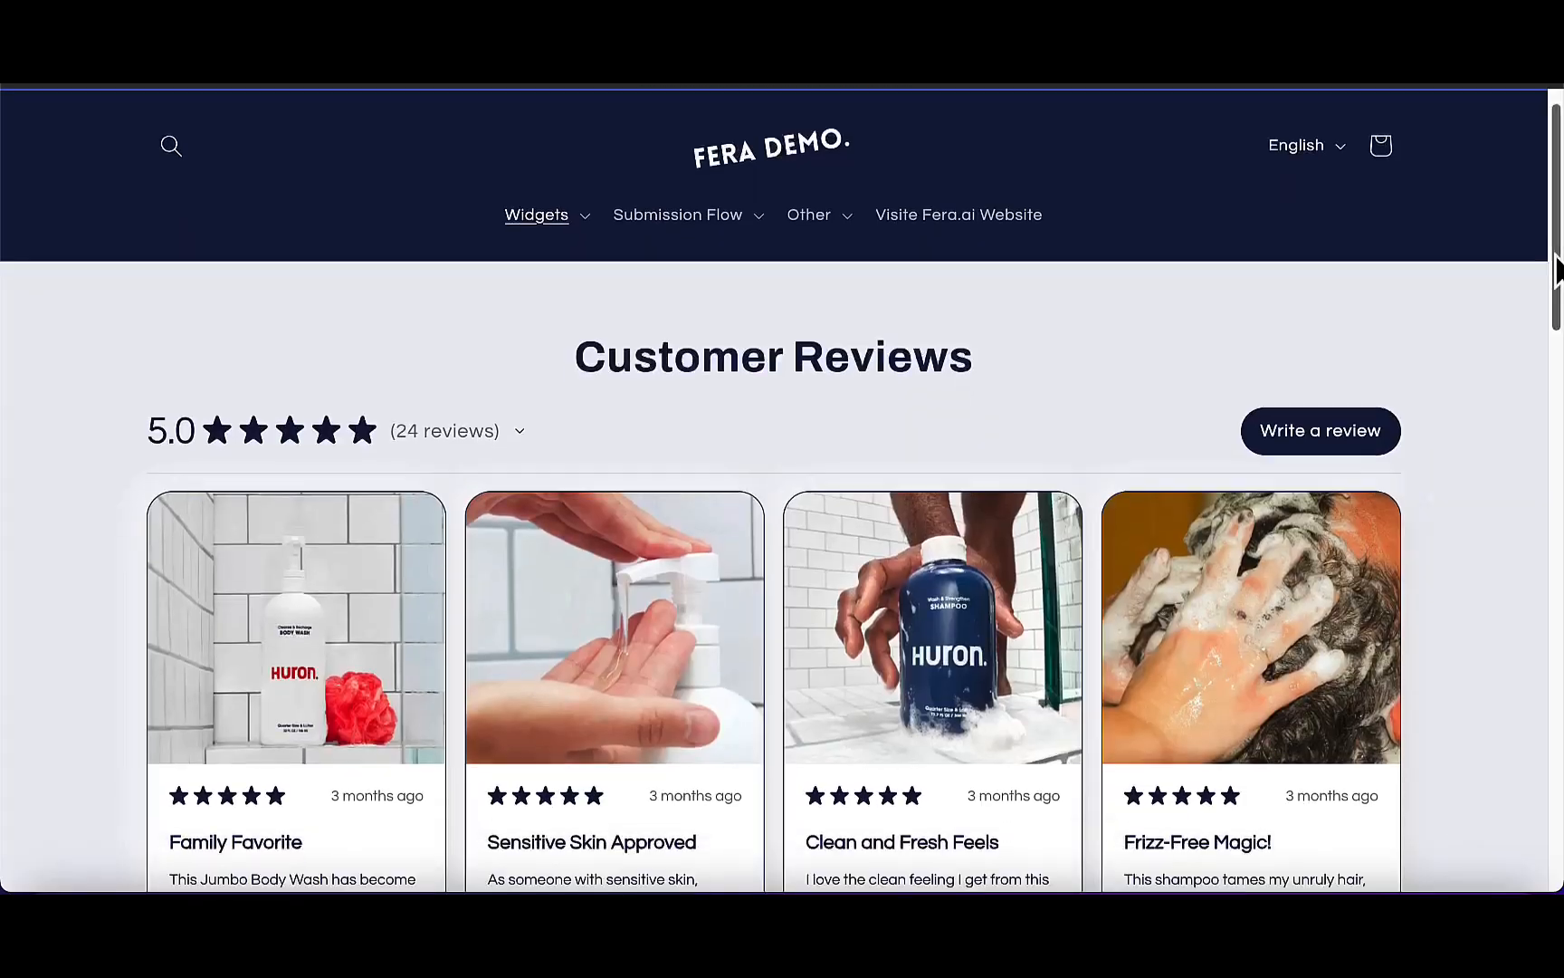
- Scroll the Fera dashboard down to the Configuration site content area
scroll("down", 3)
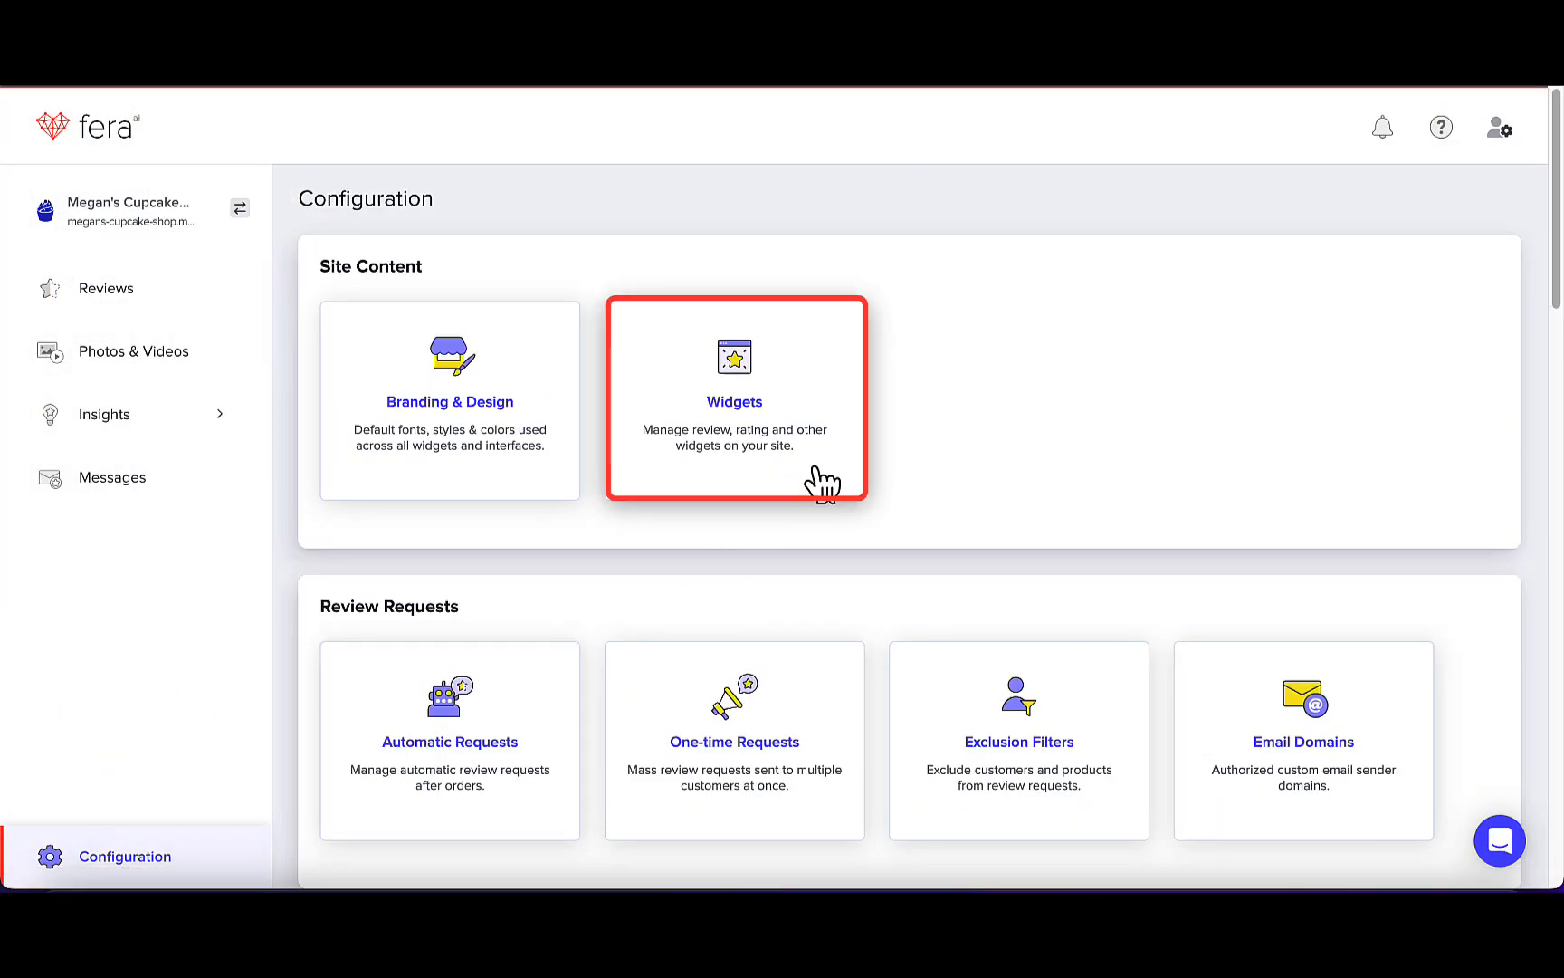
- Open Widgets, begin All Reviews widget setup, and expand its Advanced section
left_click(733, 399)
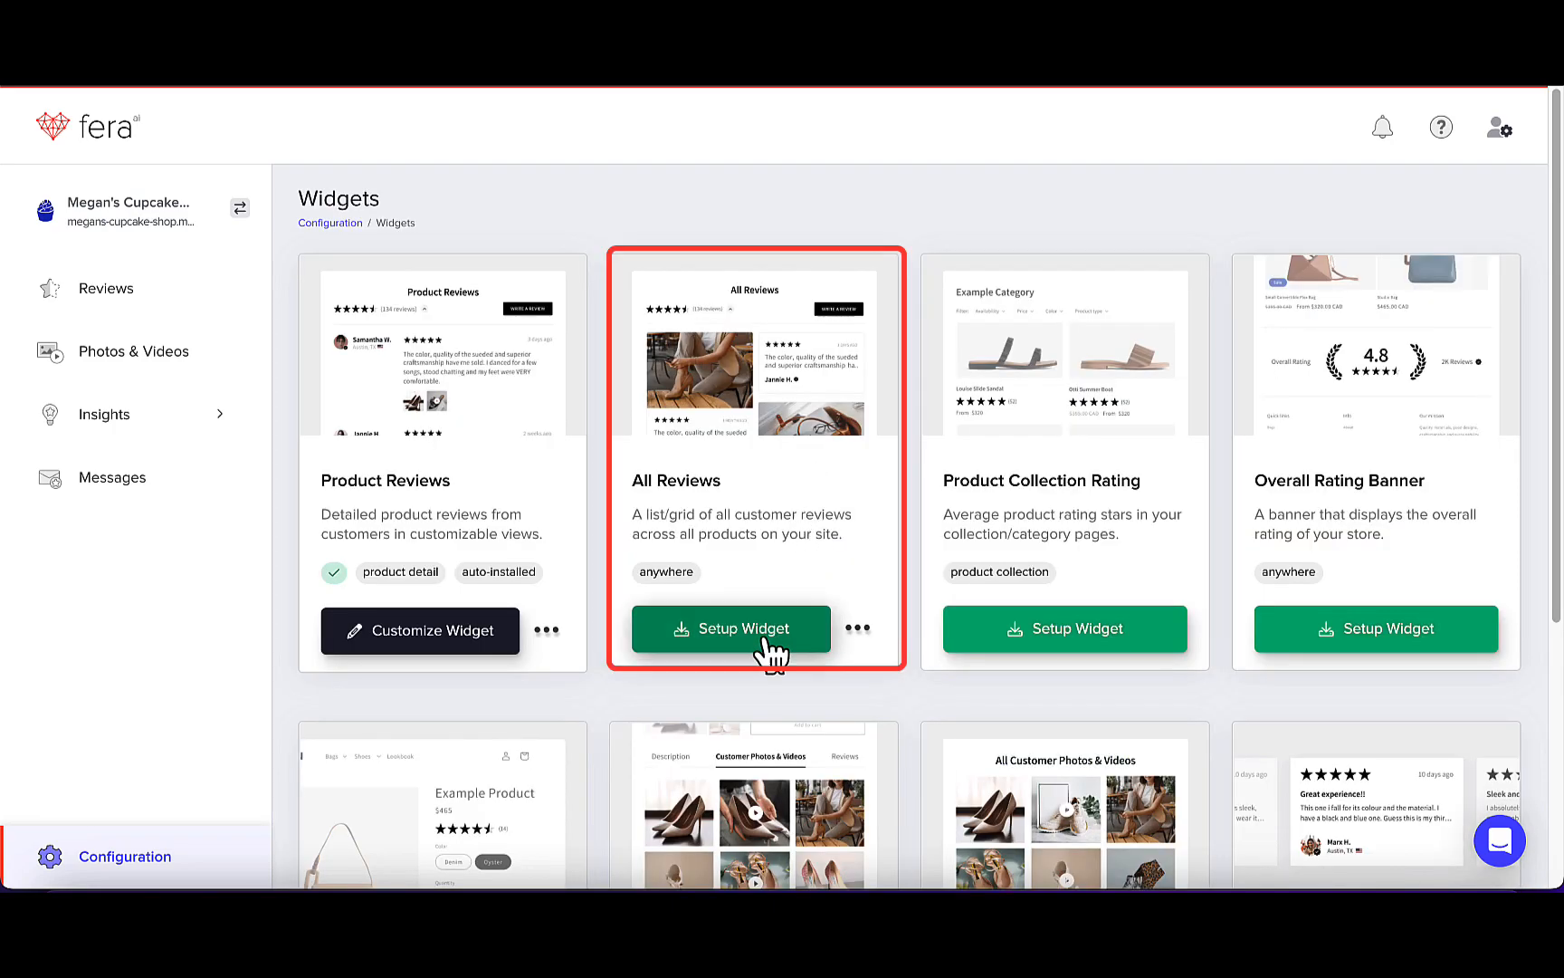
left_click(731, 628)
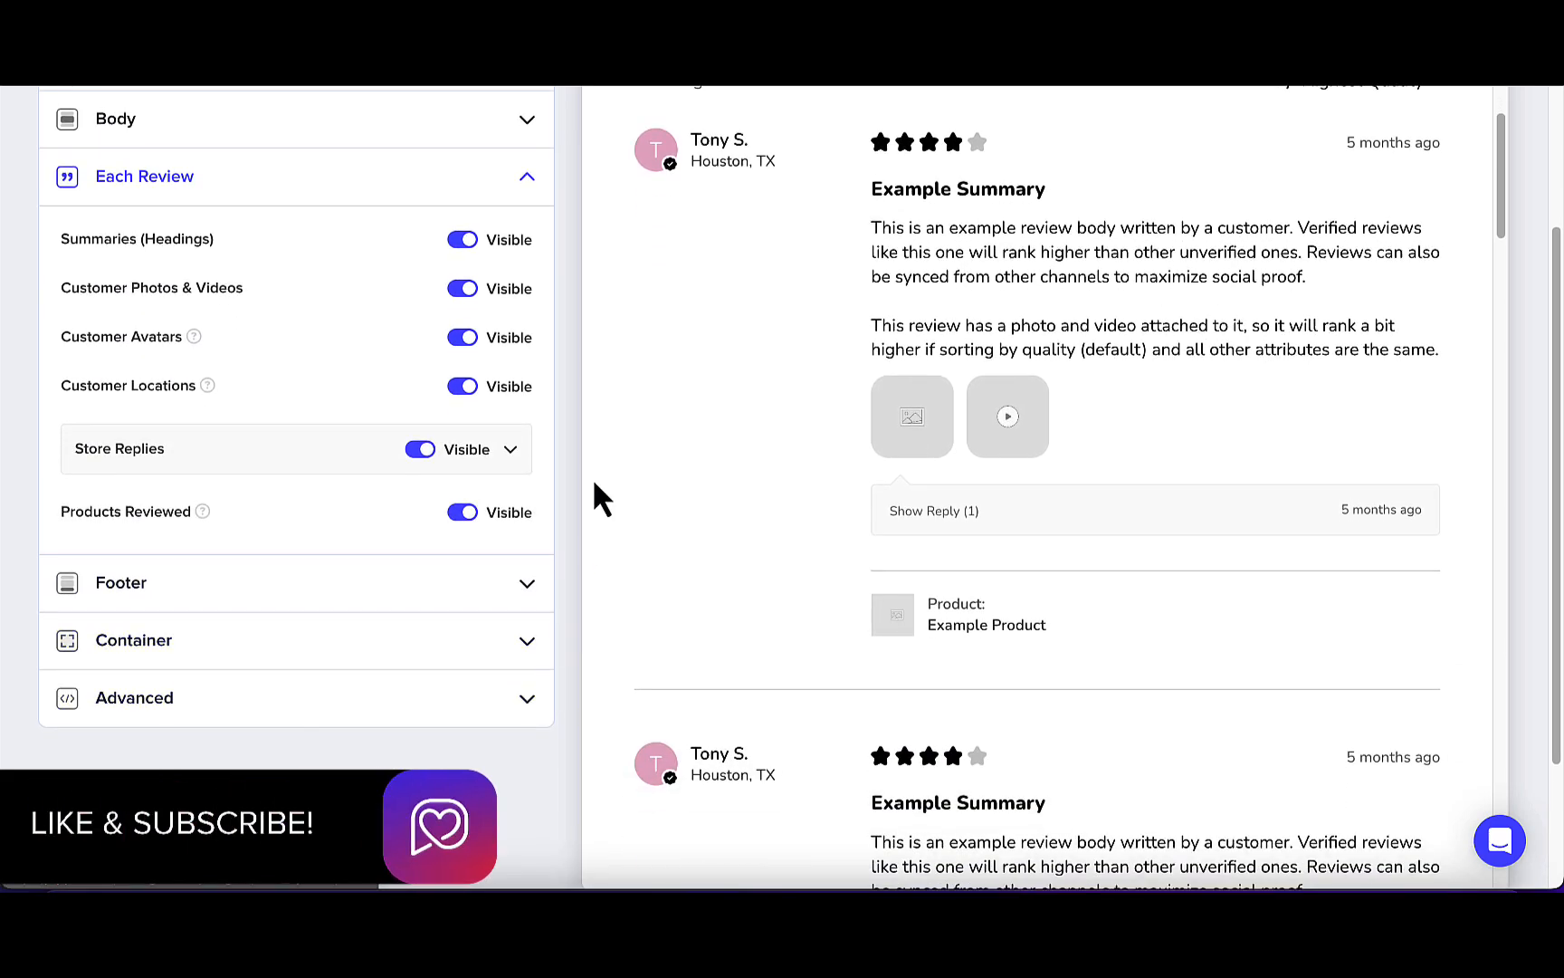
left_click(135, 639)
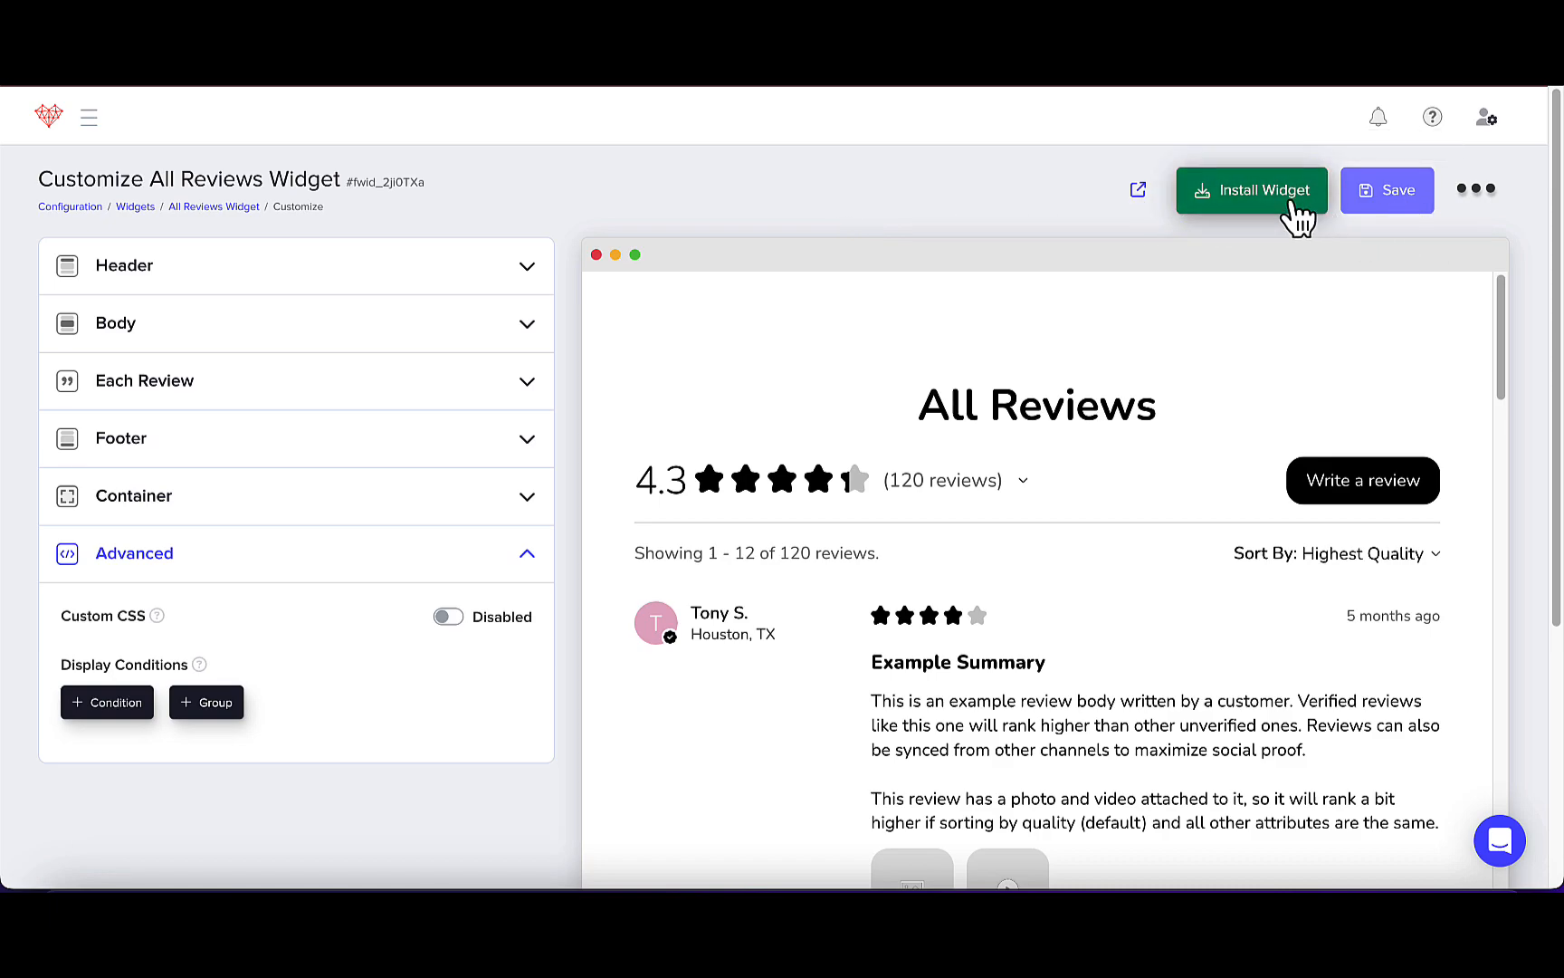
- Install the All Reviews widget on a Dedicated Reviews Page via the Shopify Theme 2.0 Editor
left_click(1251, 189)
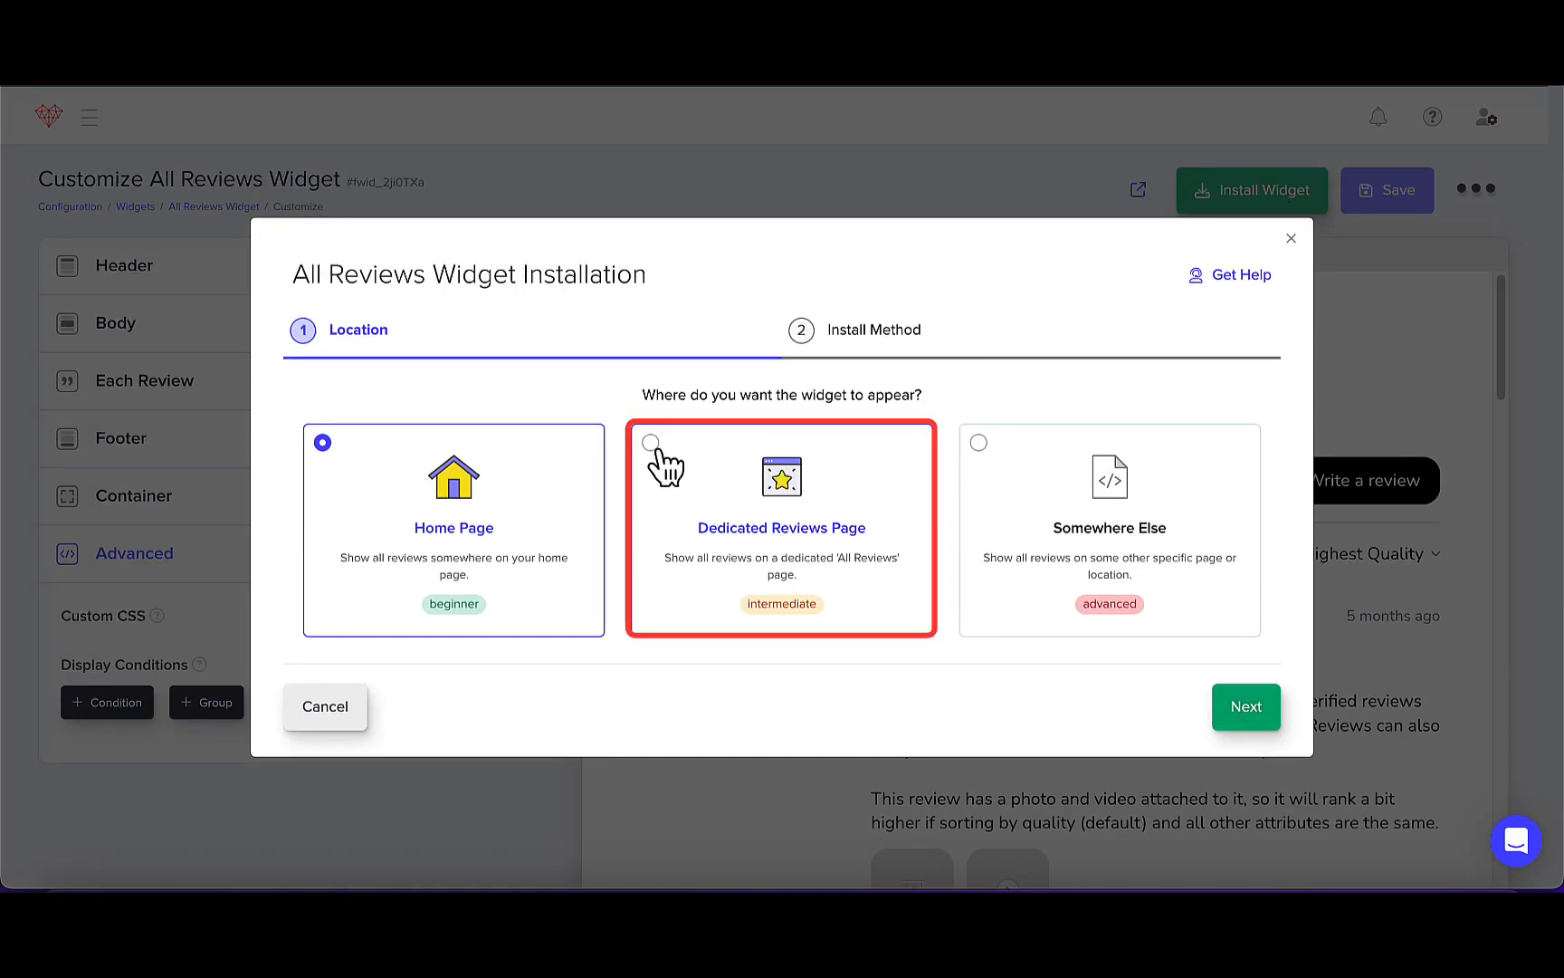
left_click(651, 443)
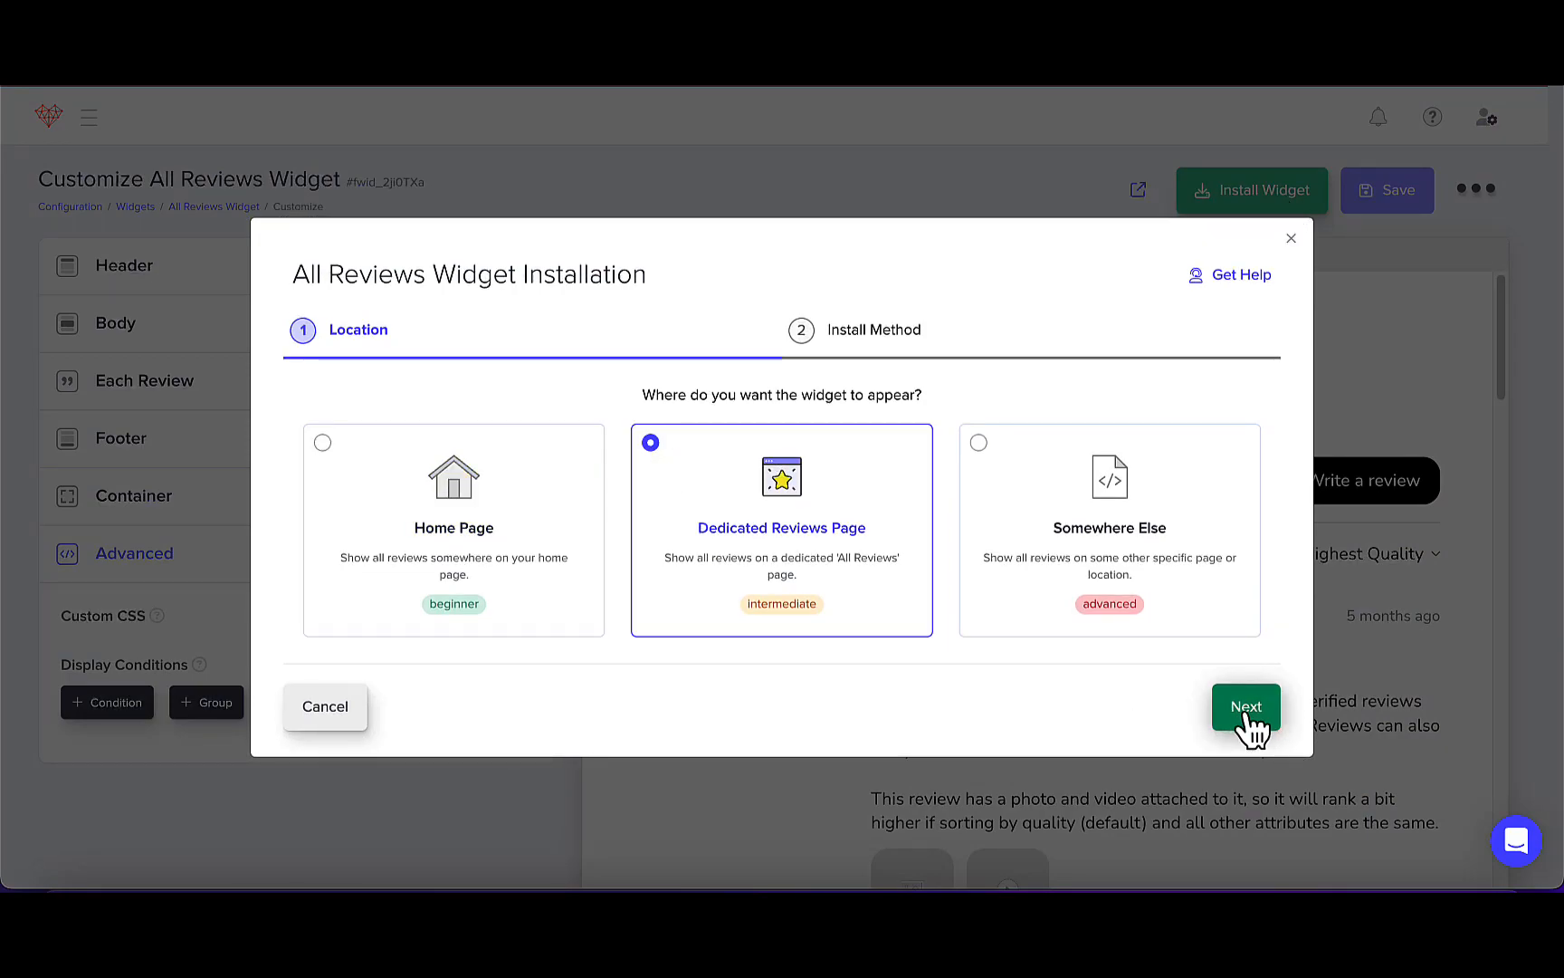
left_click(1245, 706)
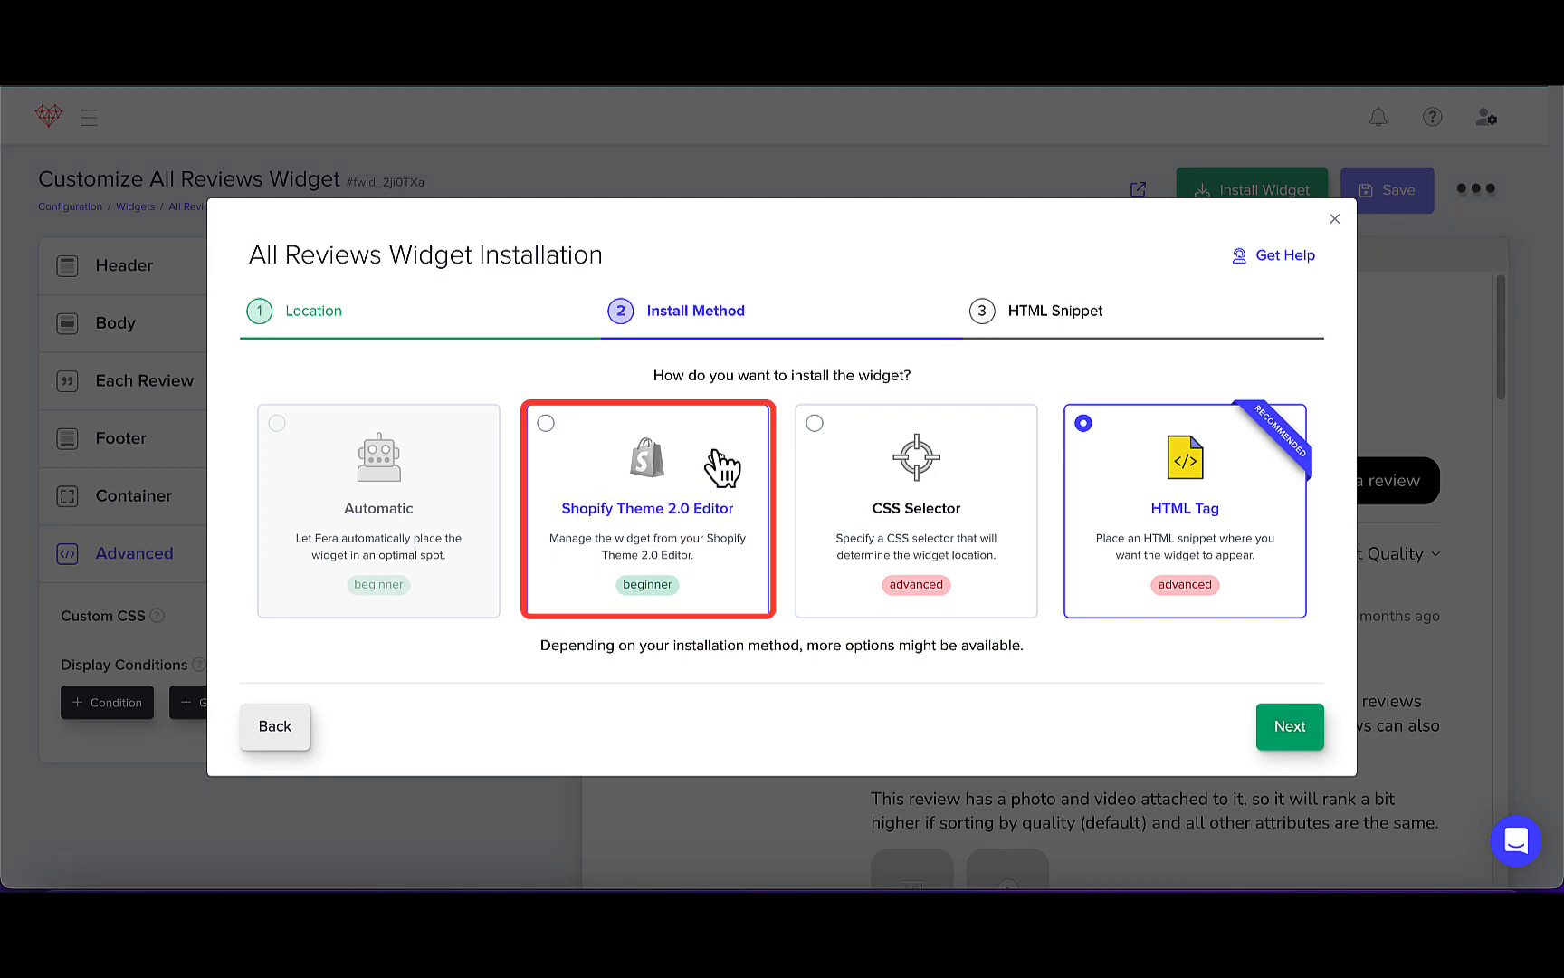
left_click(1288, 725)
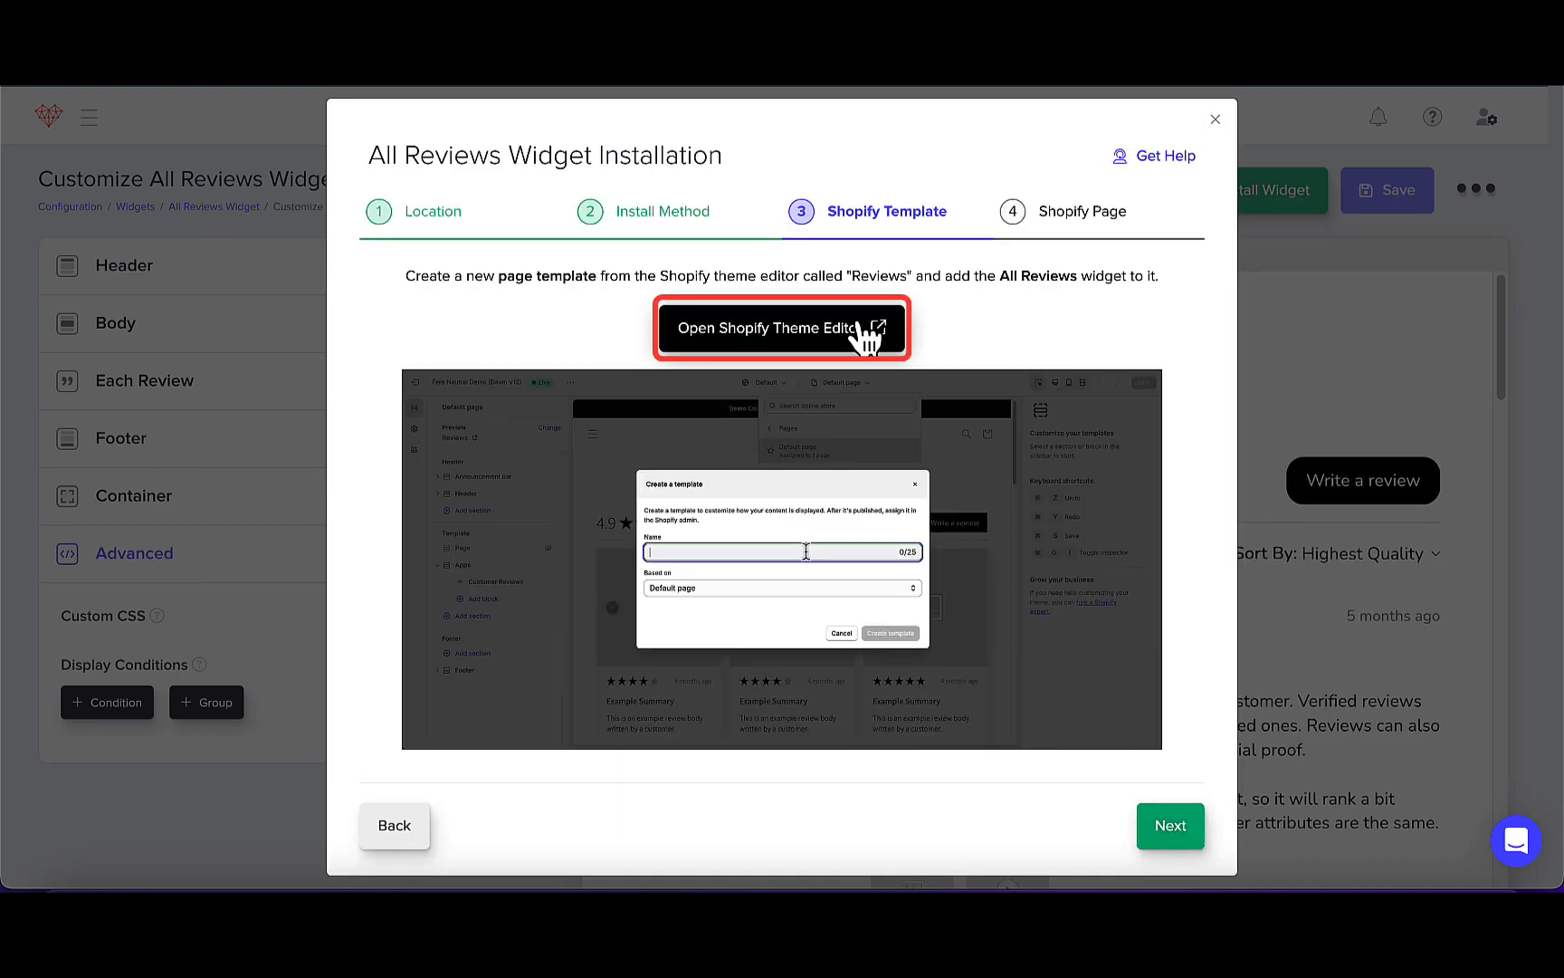
type("Reviews")
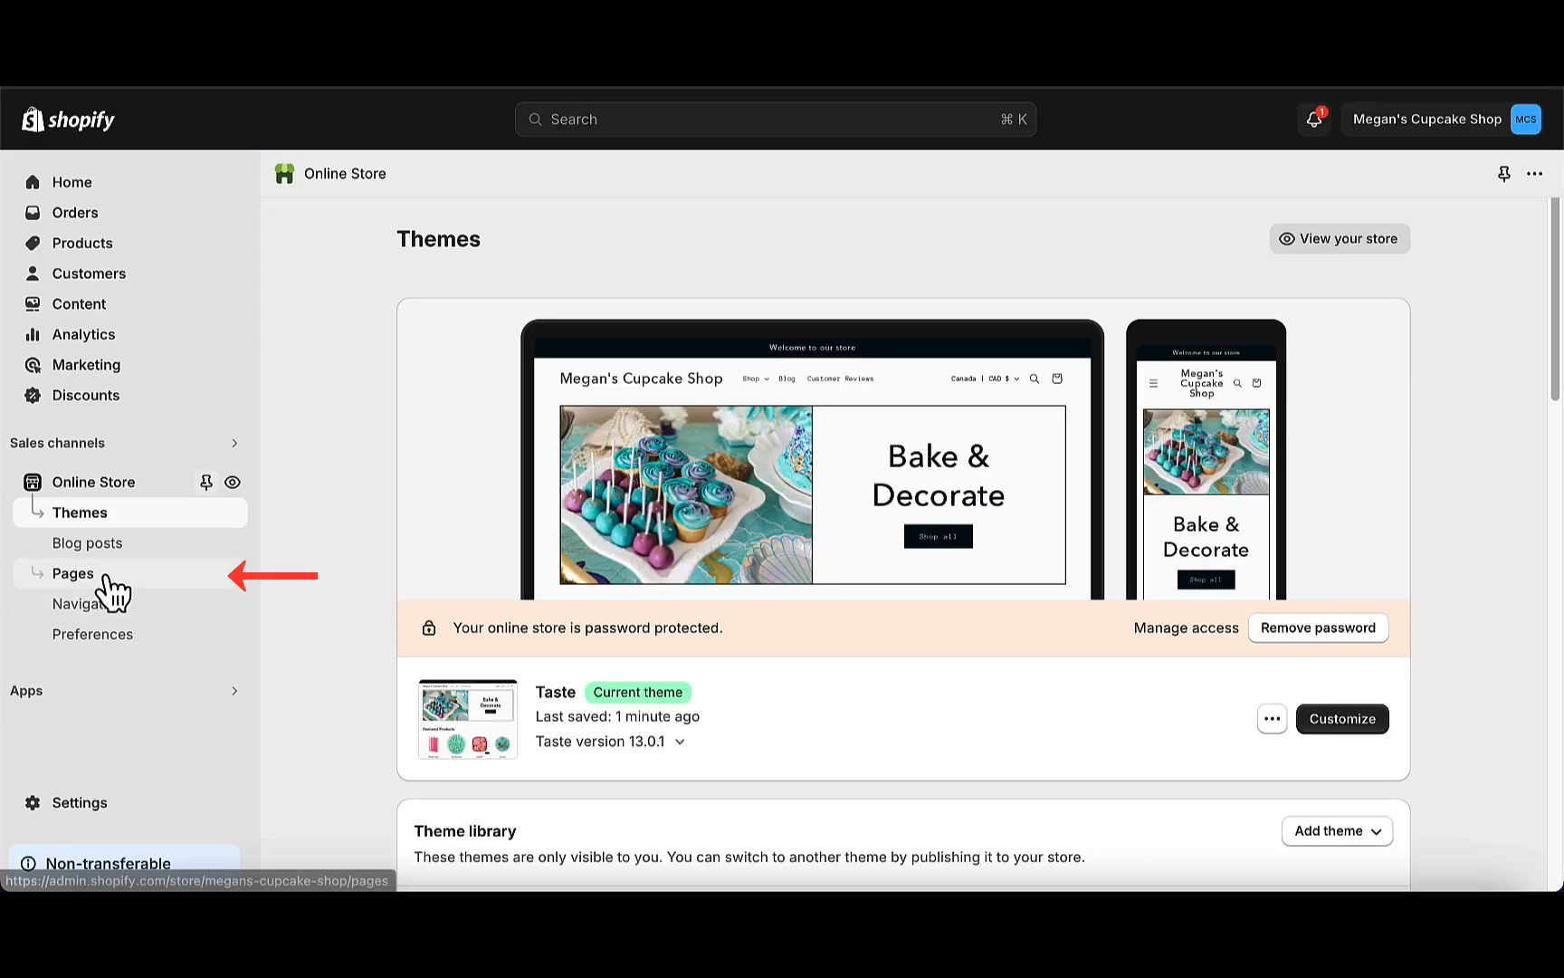
- Add a Shopify page titled 'What Our Customers Are Saying'
left_click(71, 573)
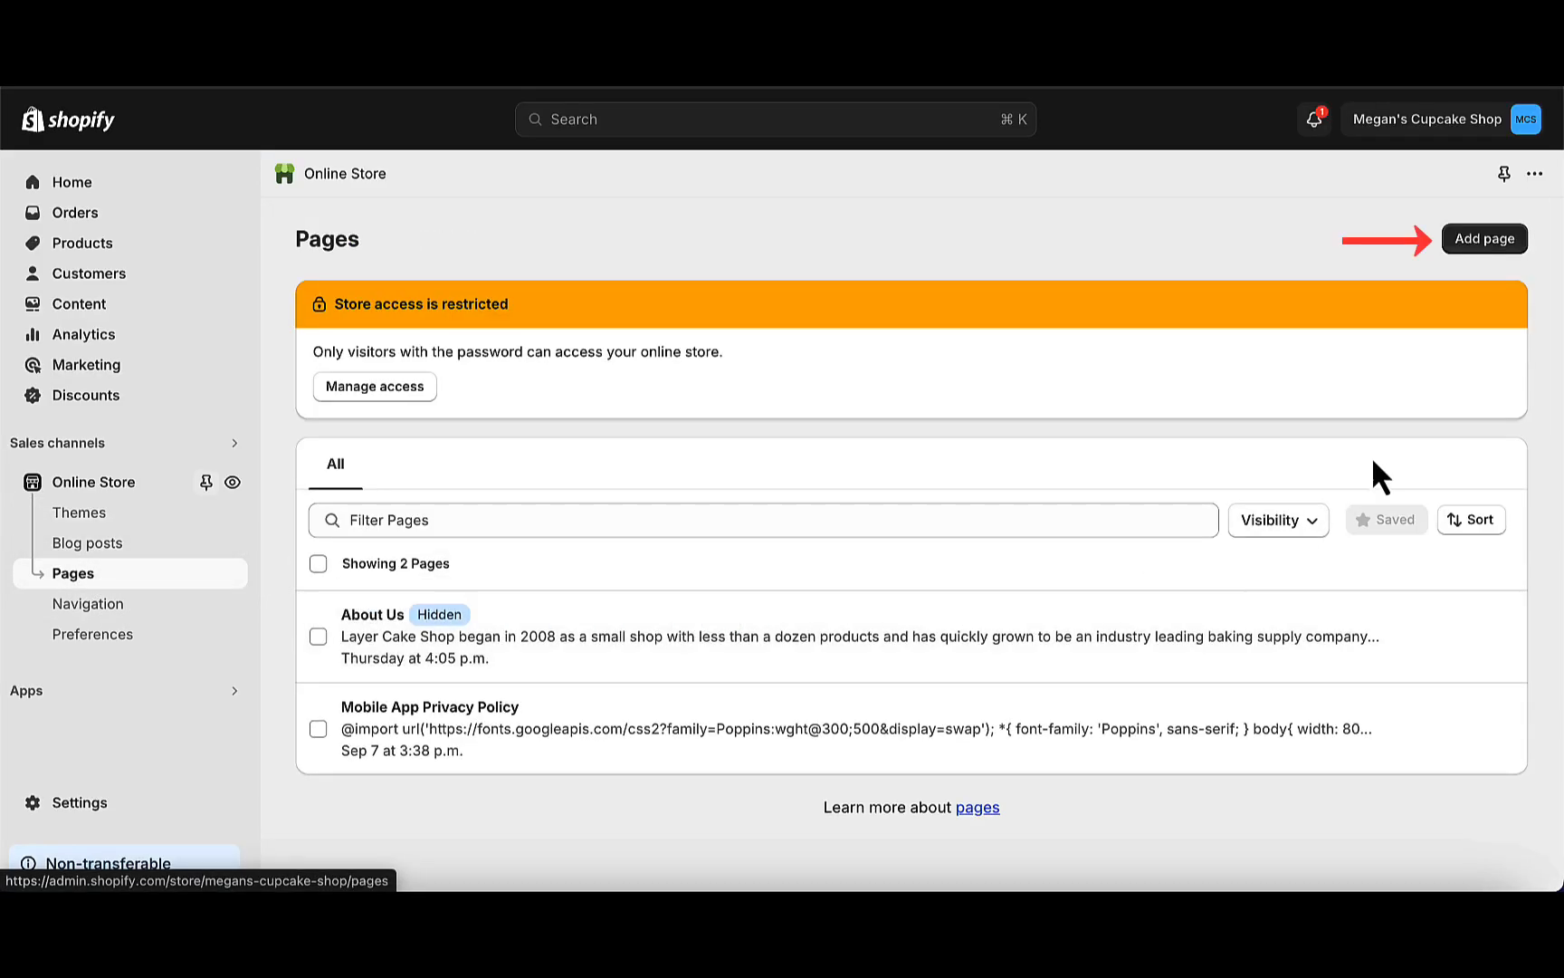
left_click(1483, 238)
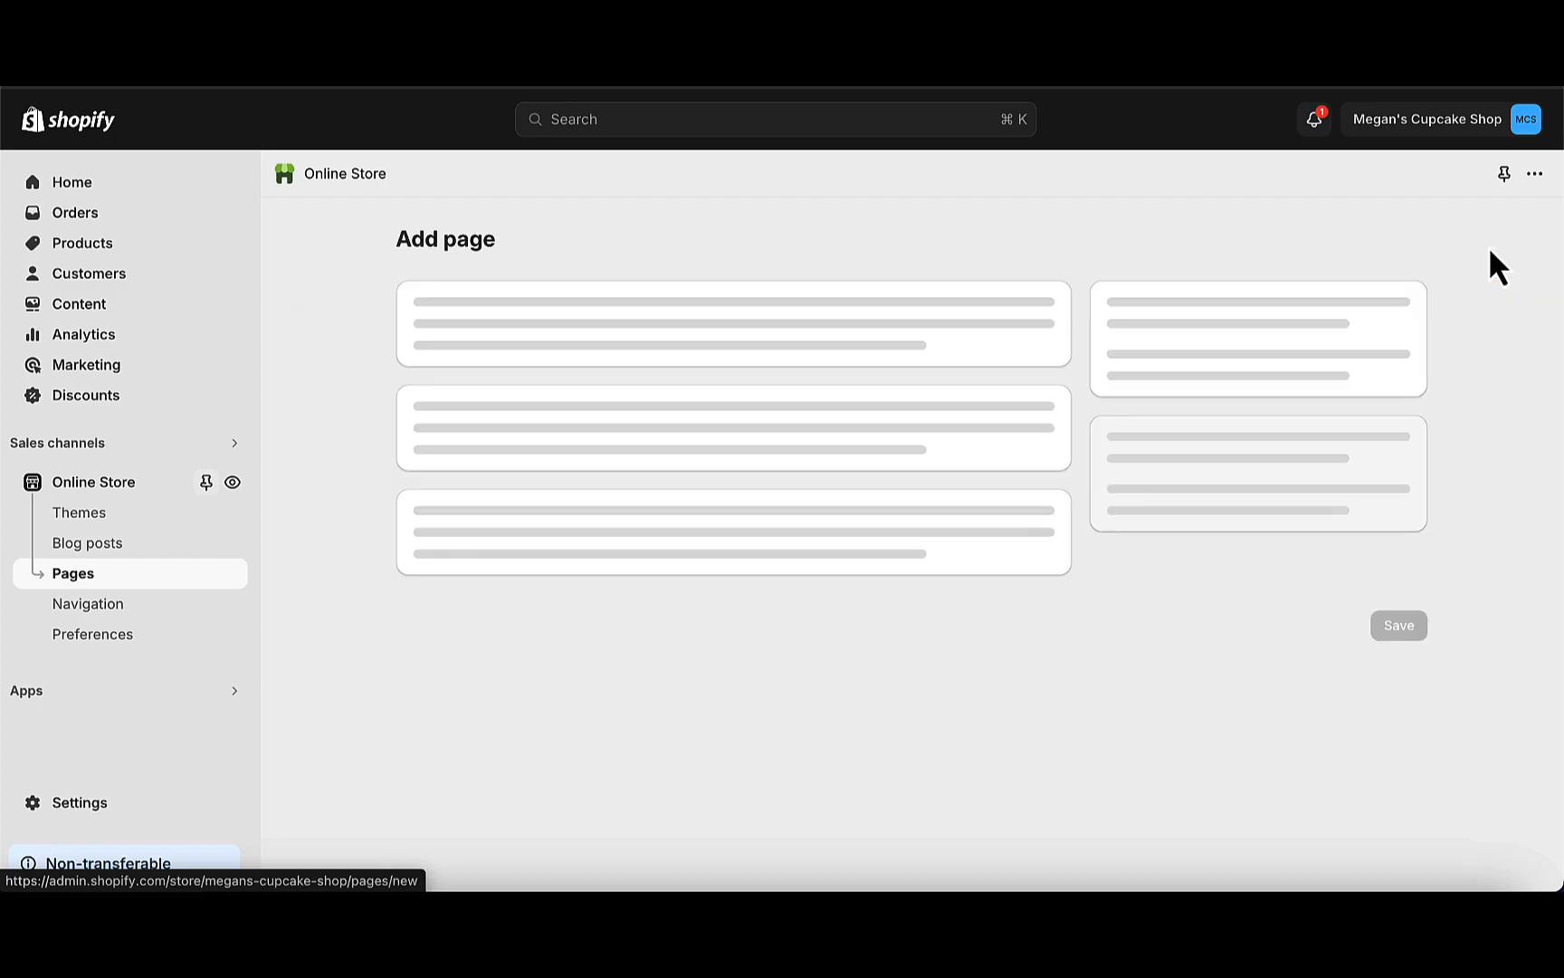
type("What Our C")
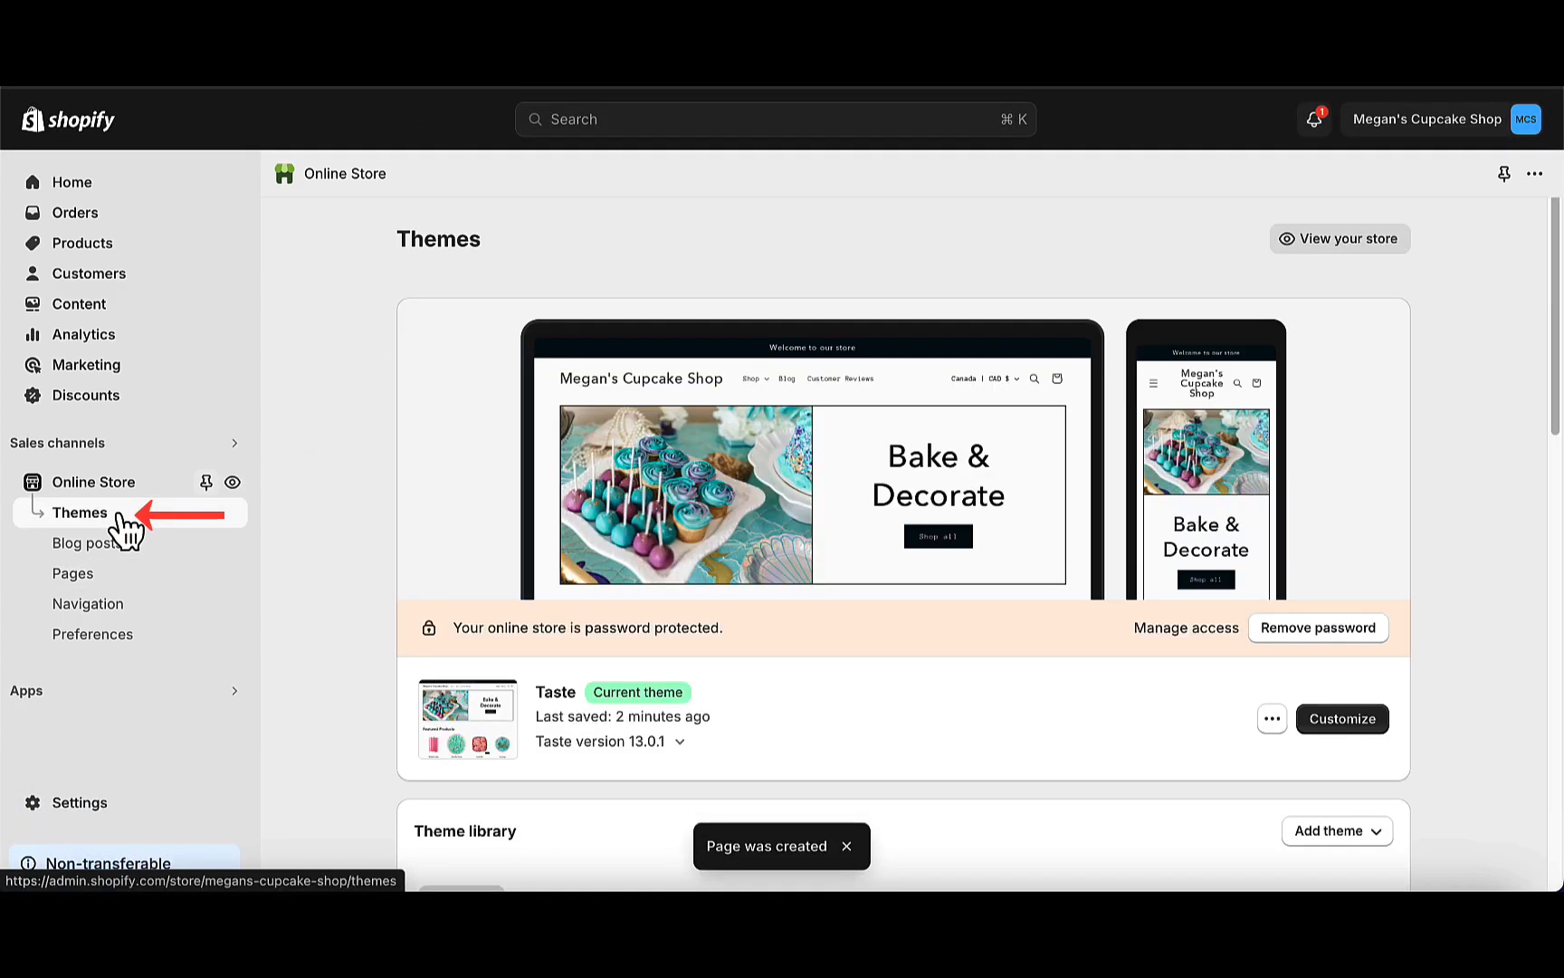
- Customize the Taste theme and create a new Pages template for reviews
left_click(1342, 718)
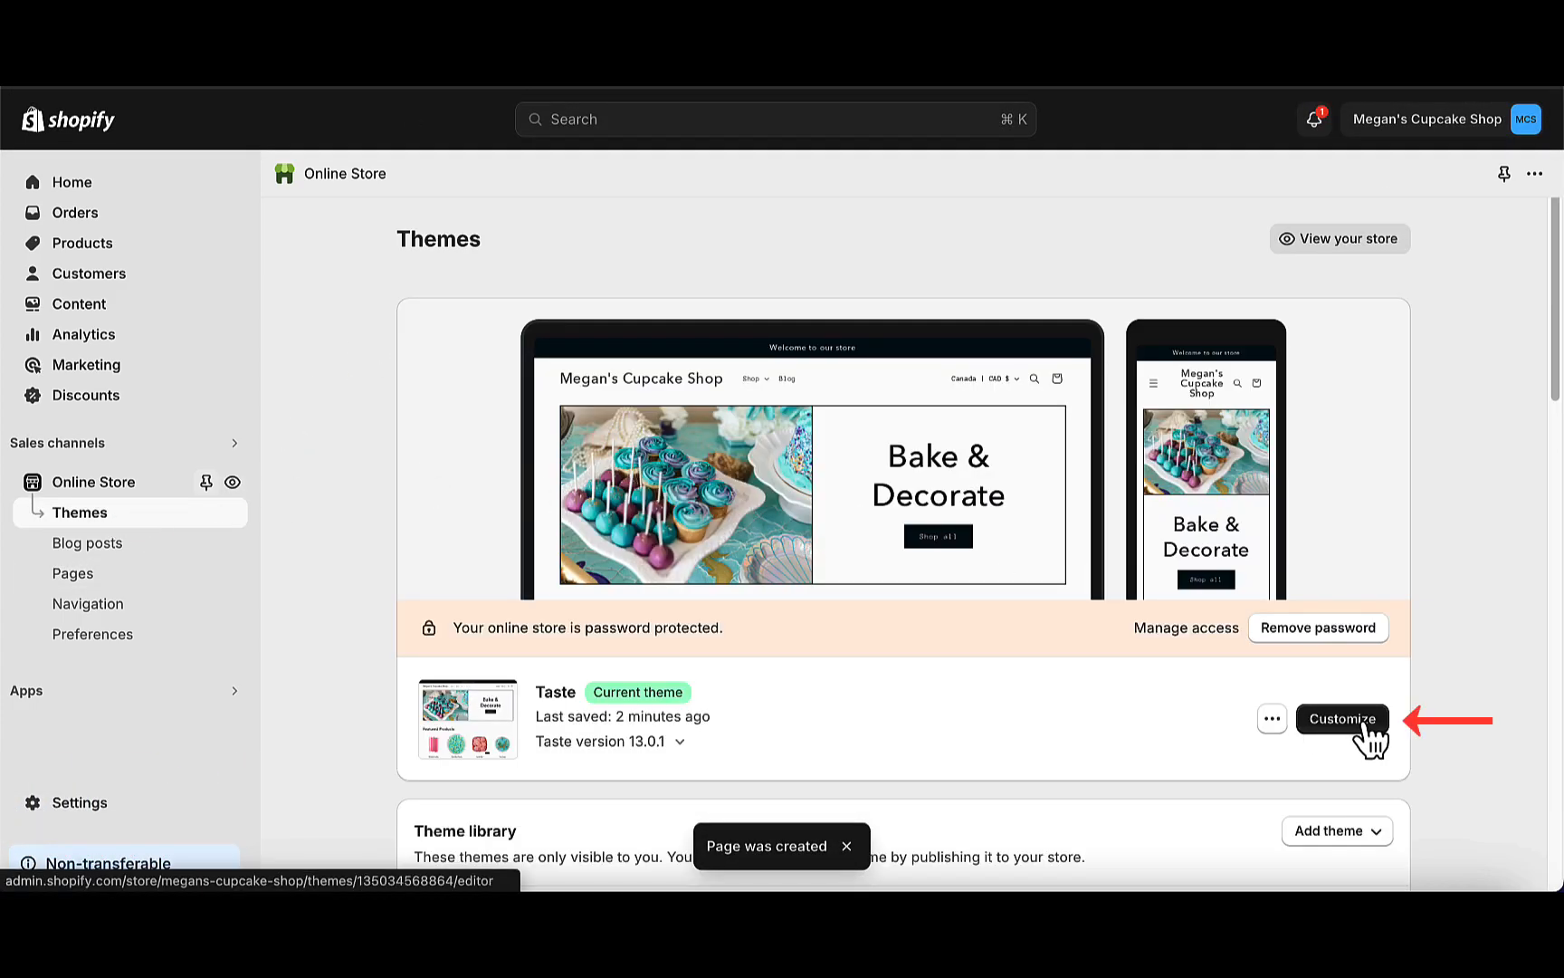
left_click(1342, 718)
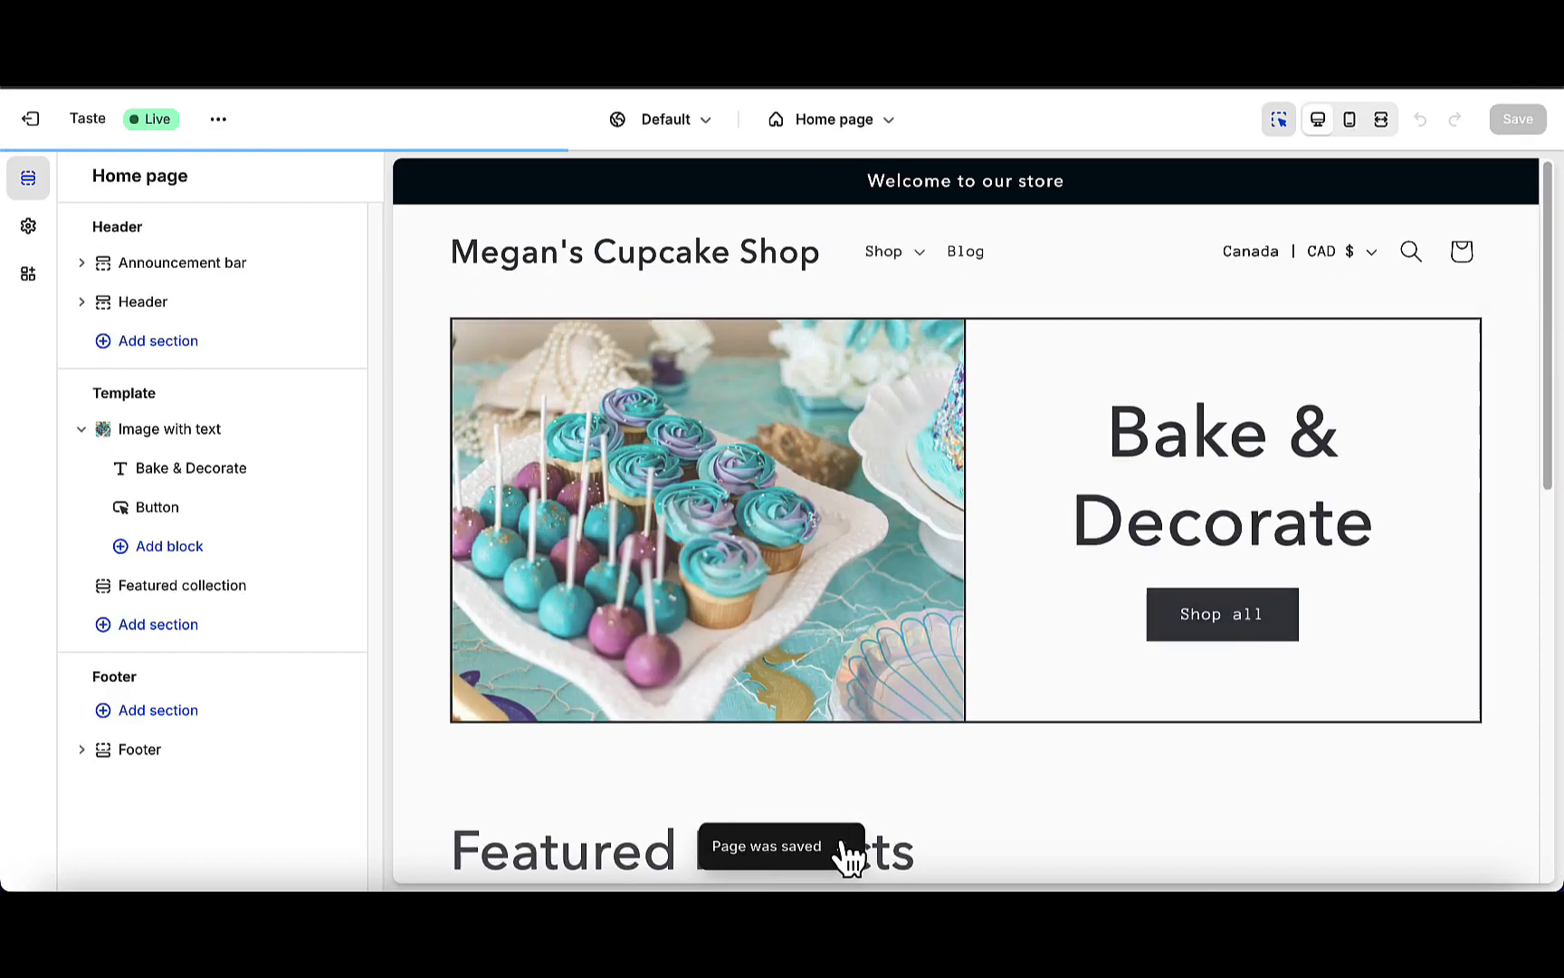
left_click(841, 118)
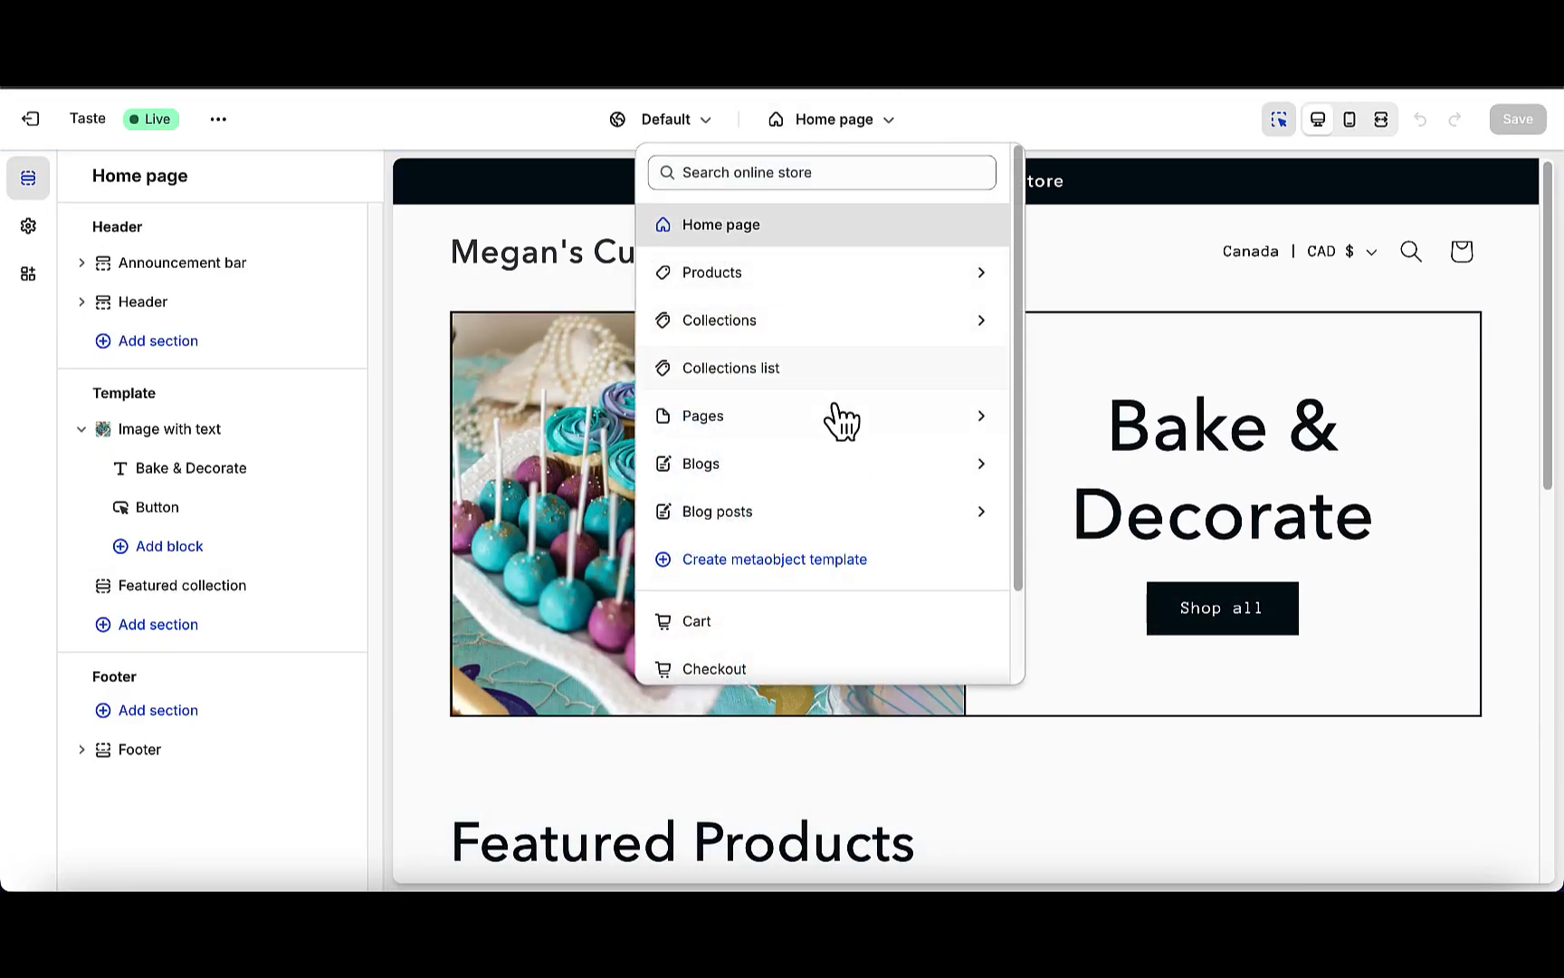
left_click(773, 558)
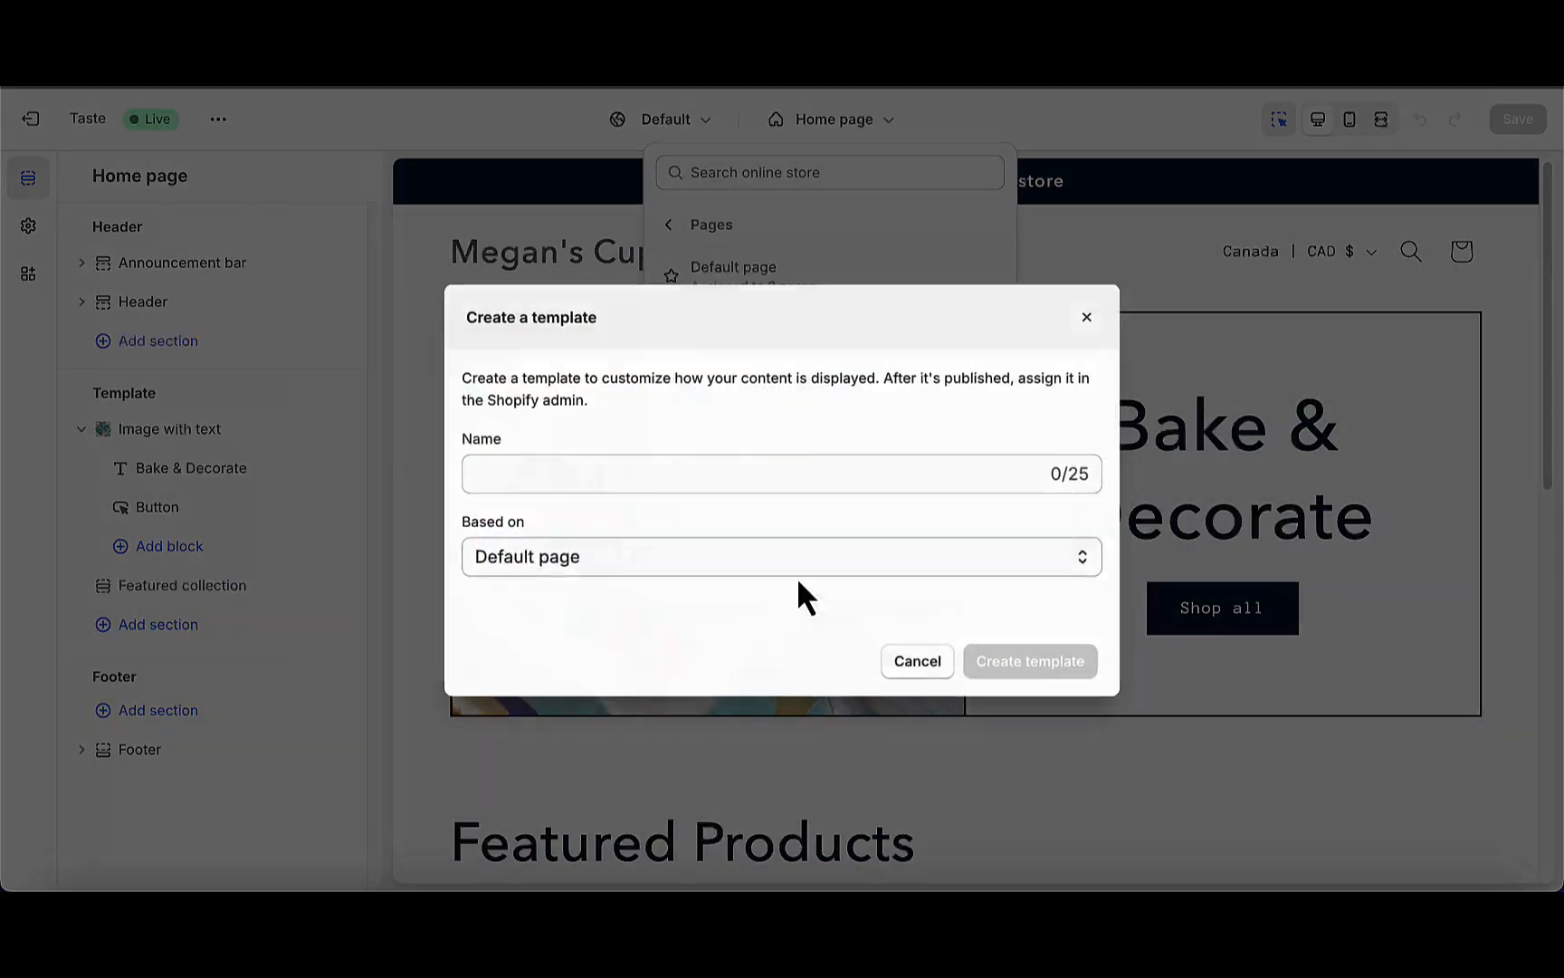
type("Revie")
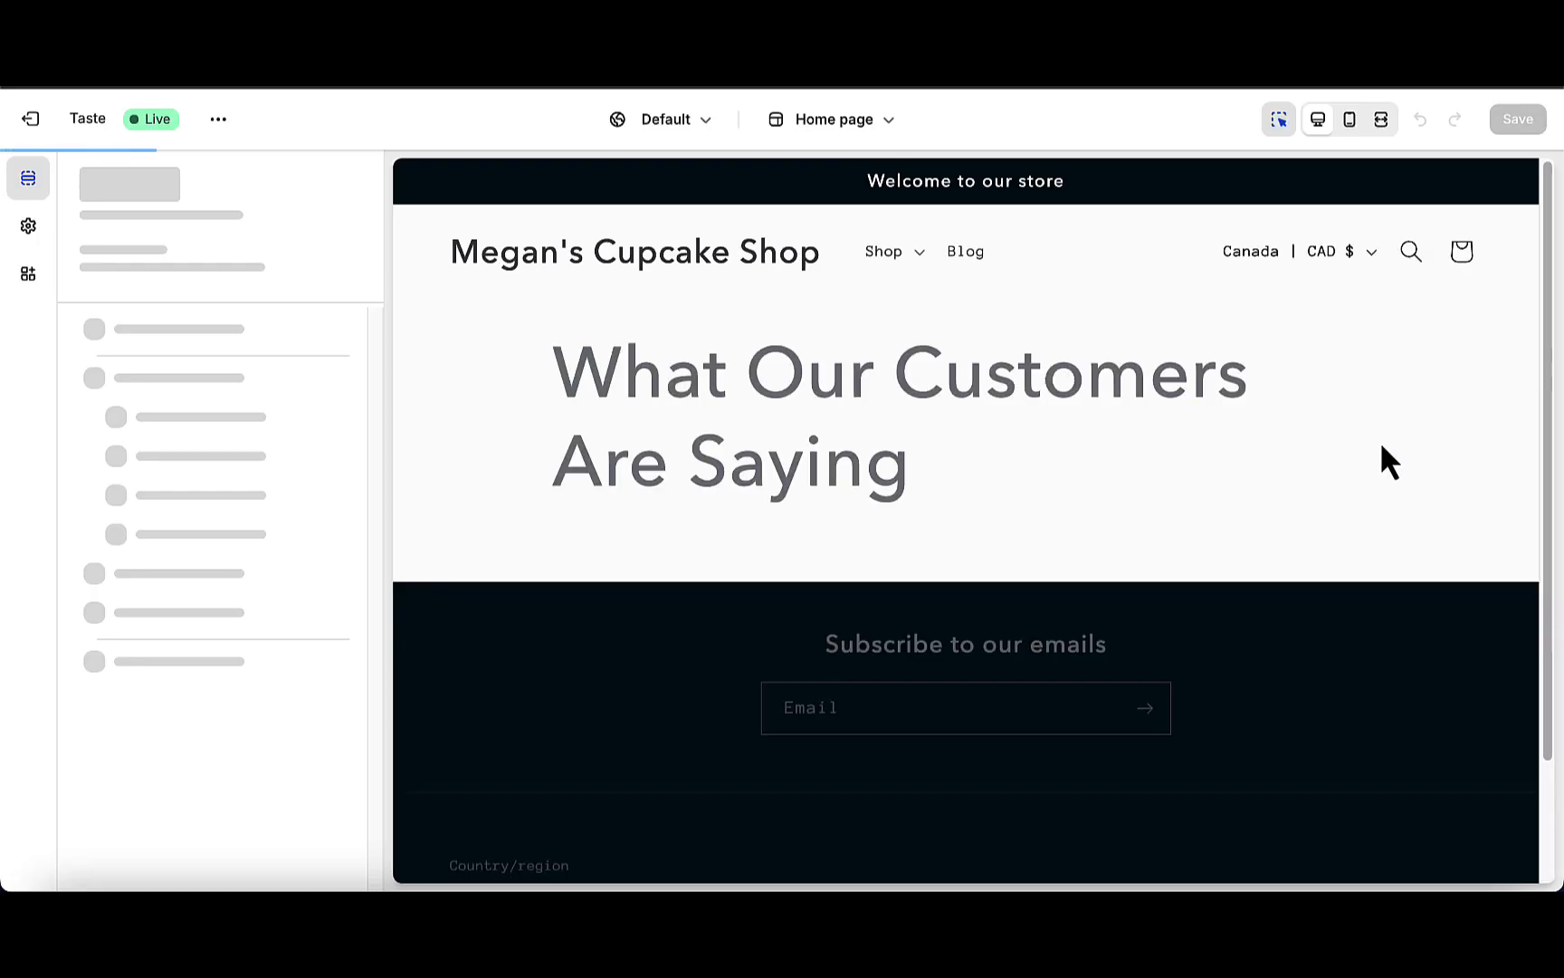
- Add the All Reviews (Fera) app section under Template and save the template
left_click(158, 564)
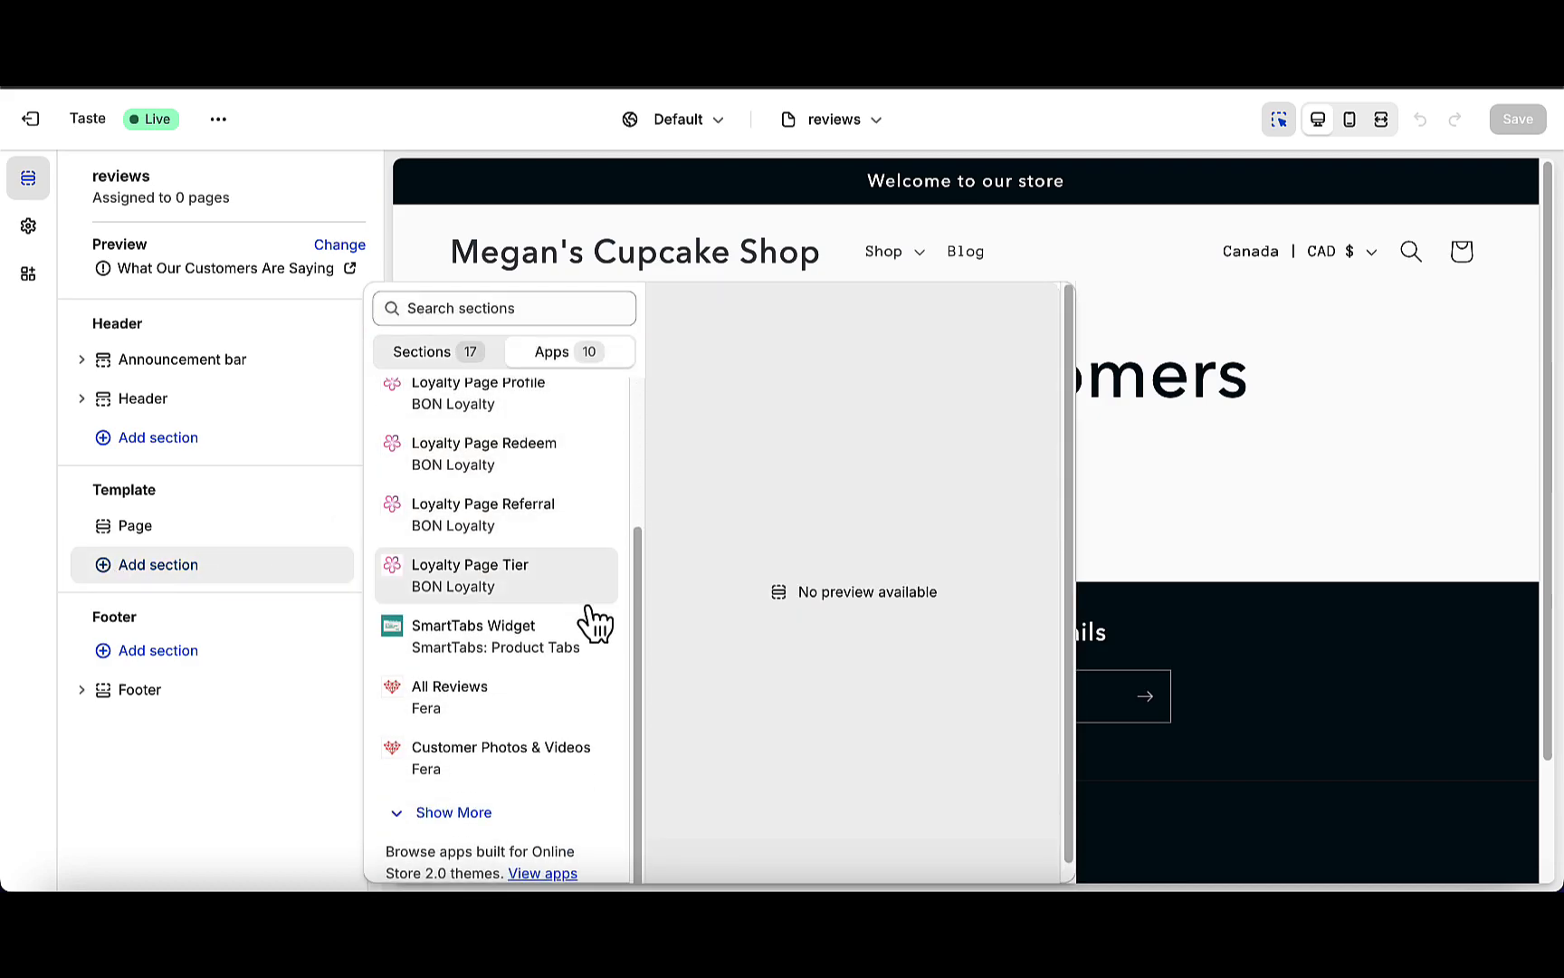
left_click(449, 695)
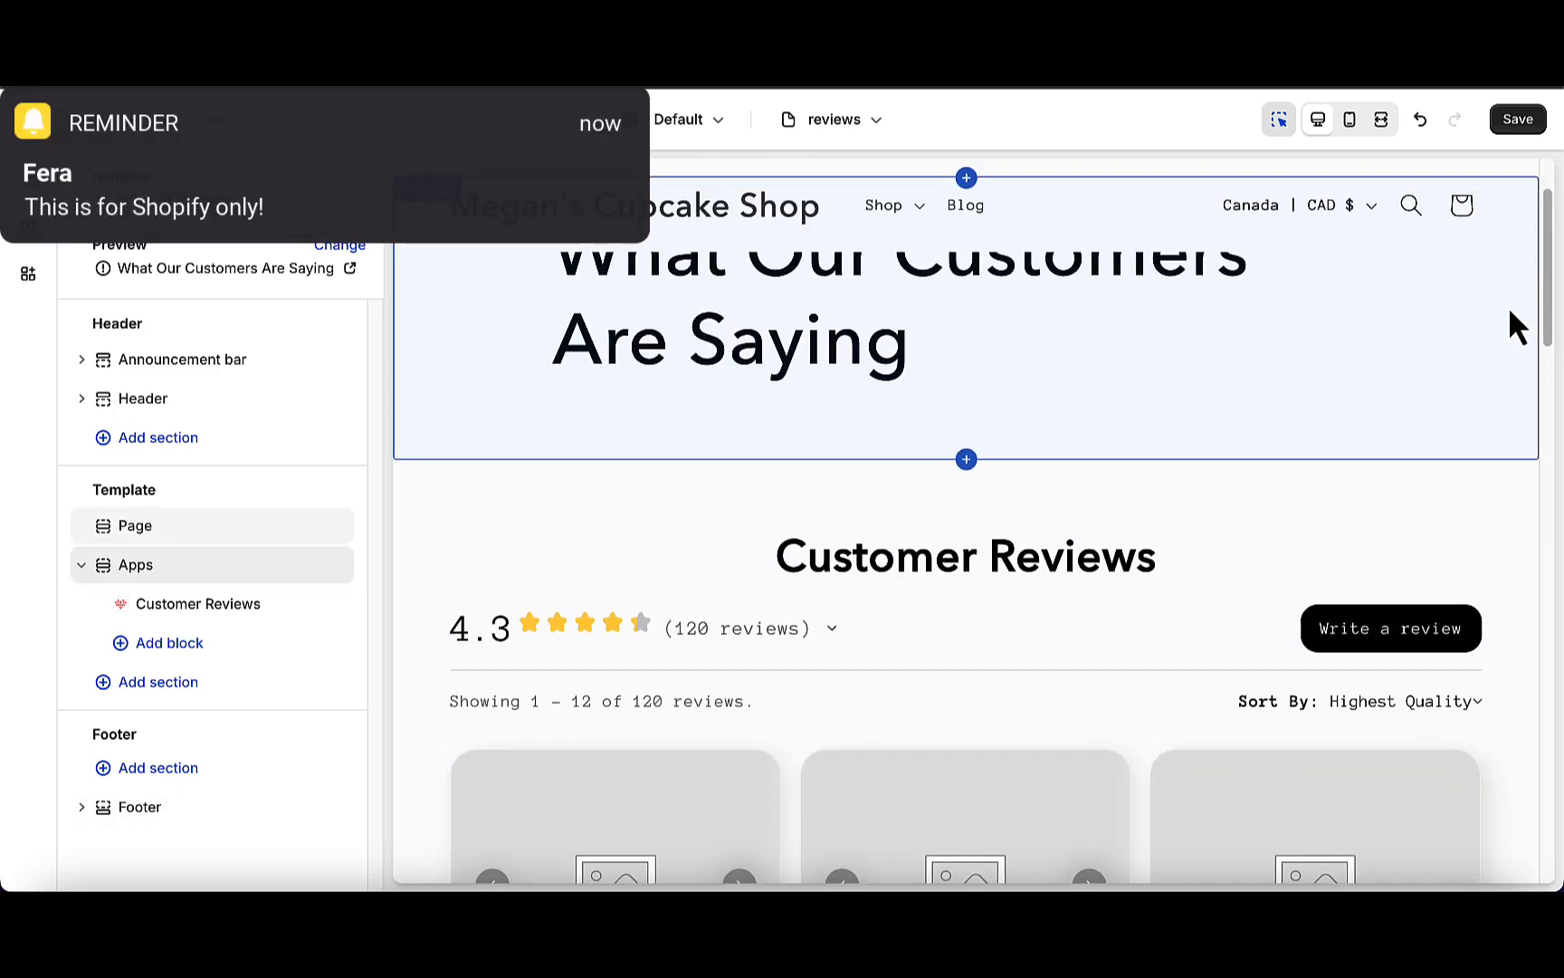
left_click(1516, 118)
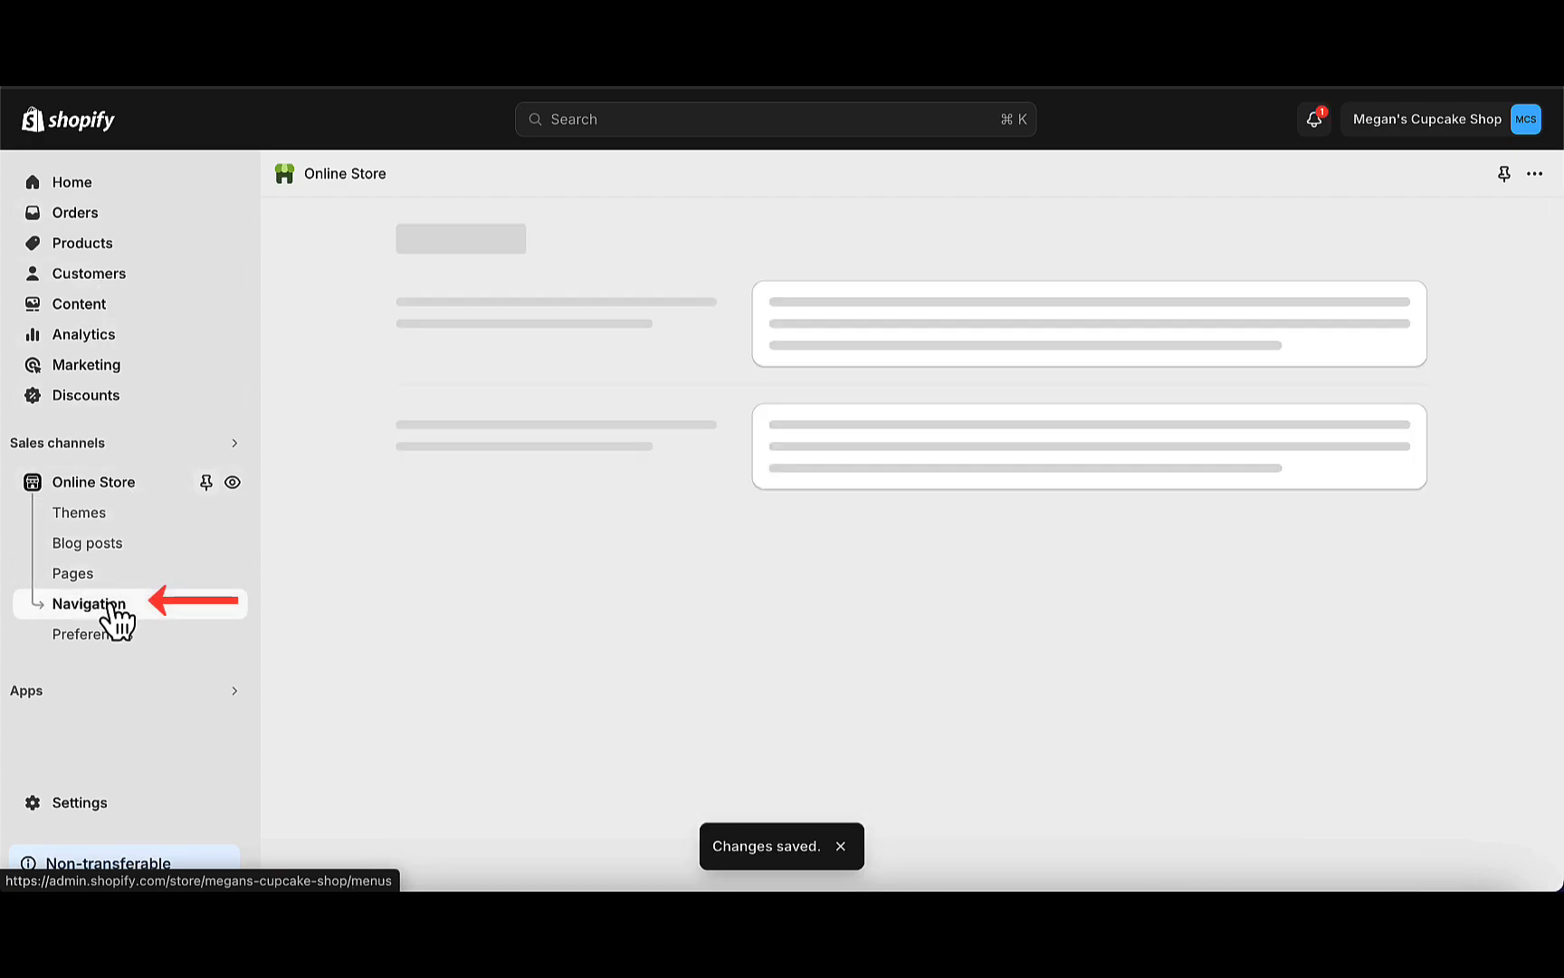
- Add a 'What Our Customers Are Saying' Main menu item linked to the page, then view it live
left_click(89, 603)
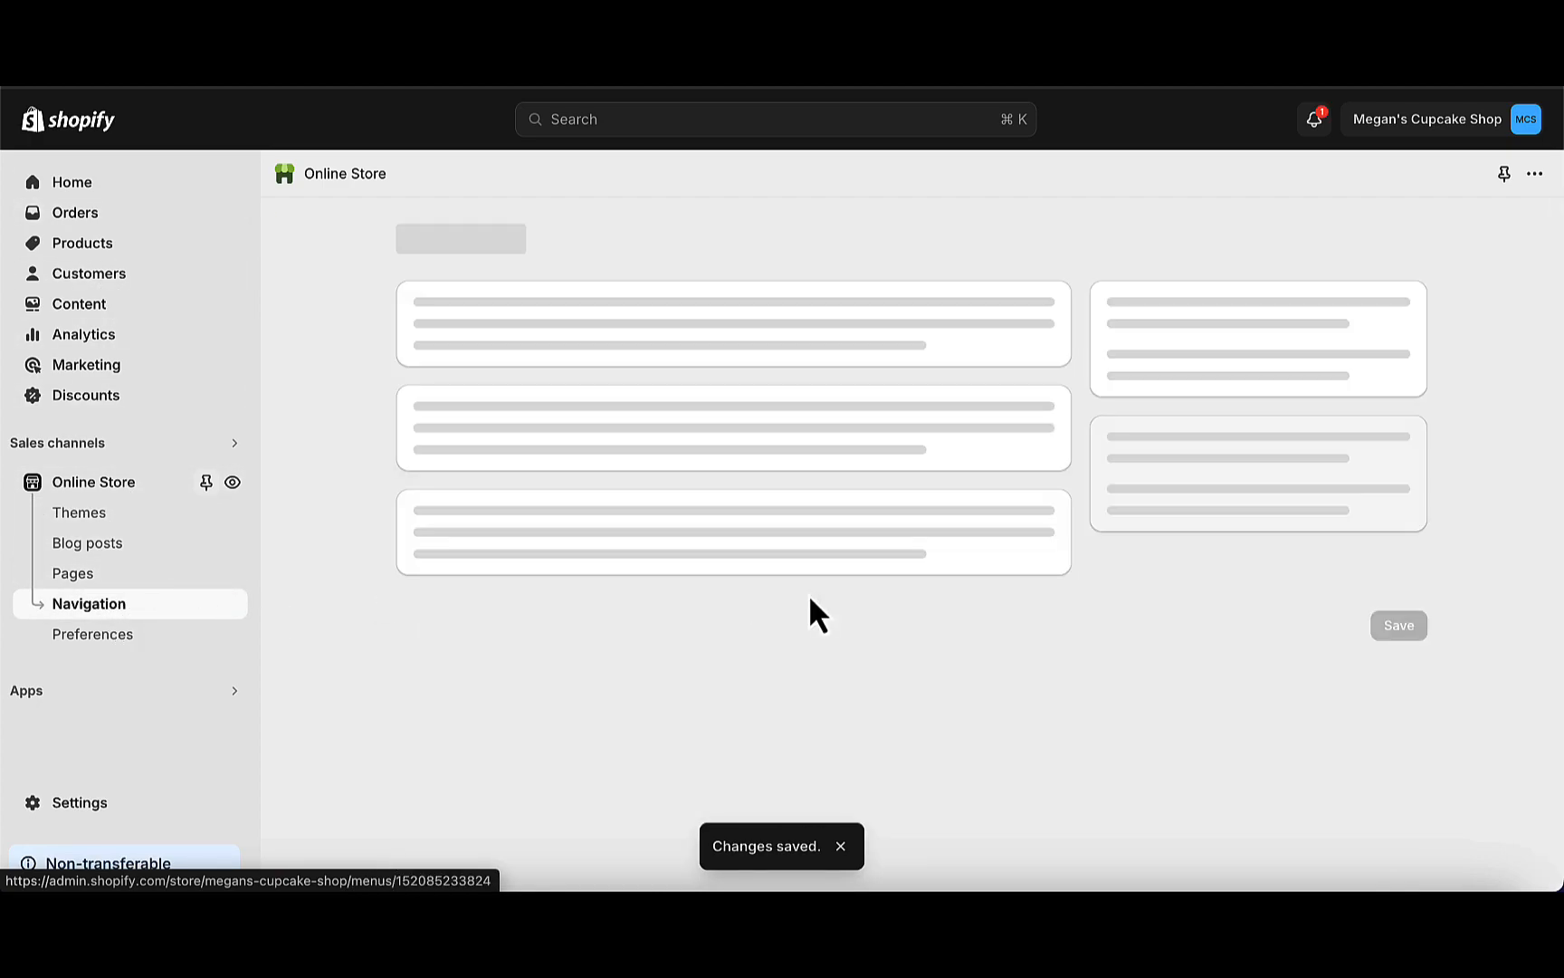
left_click(510, 636)
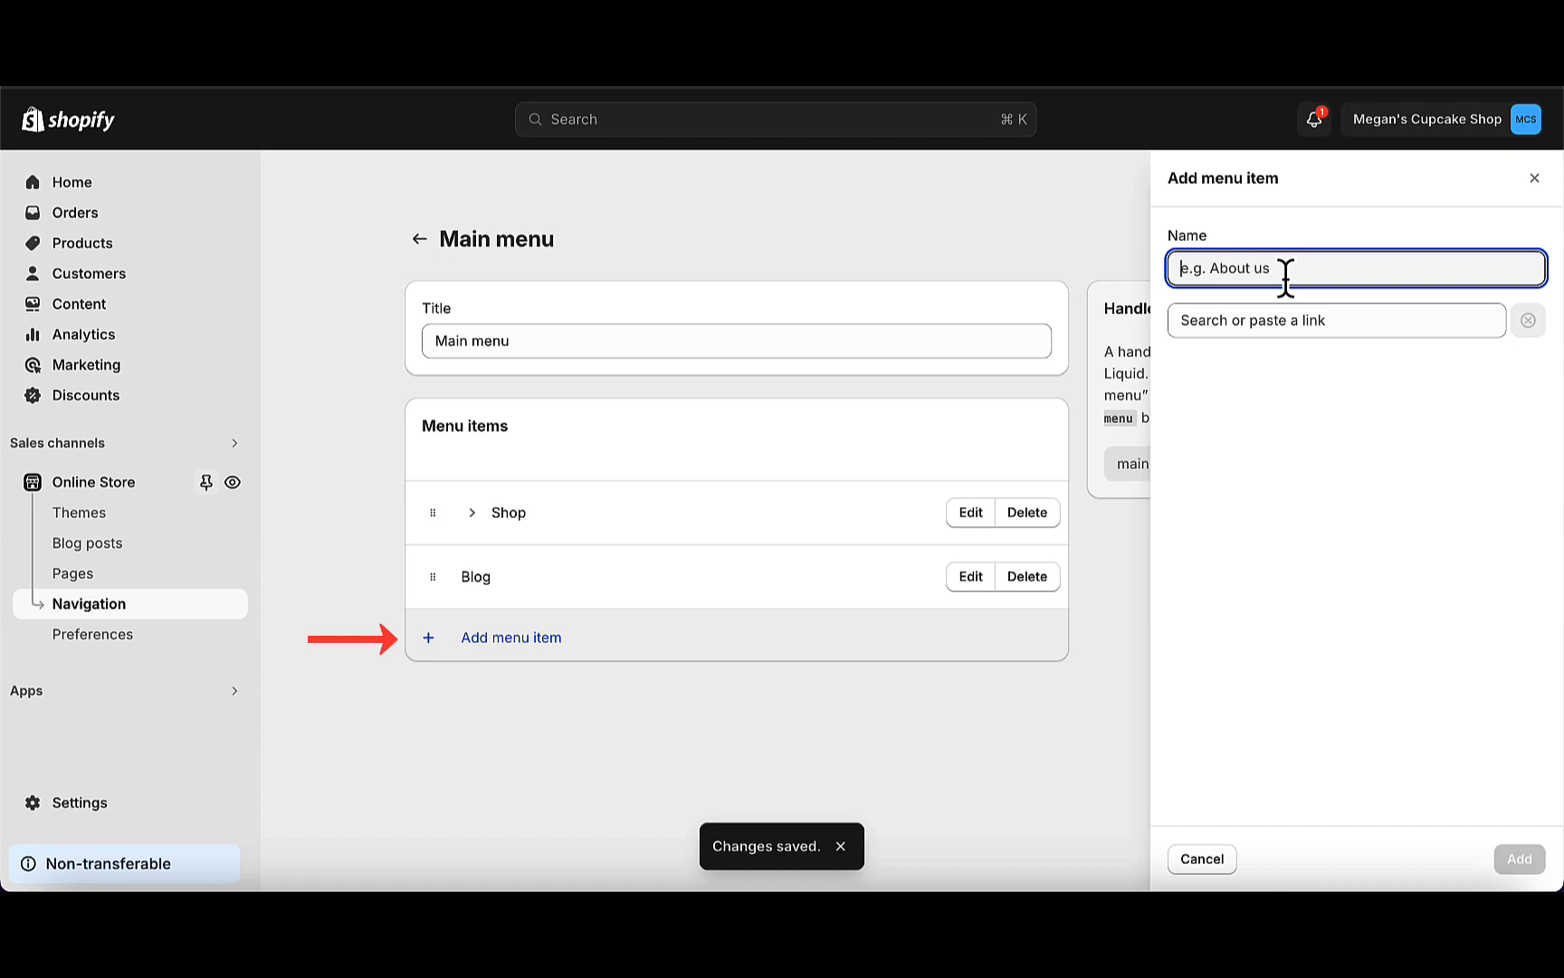
type("What Our Customers")
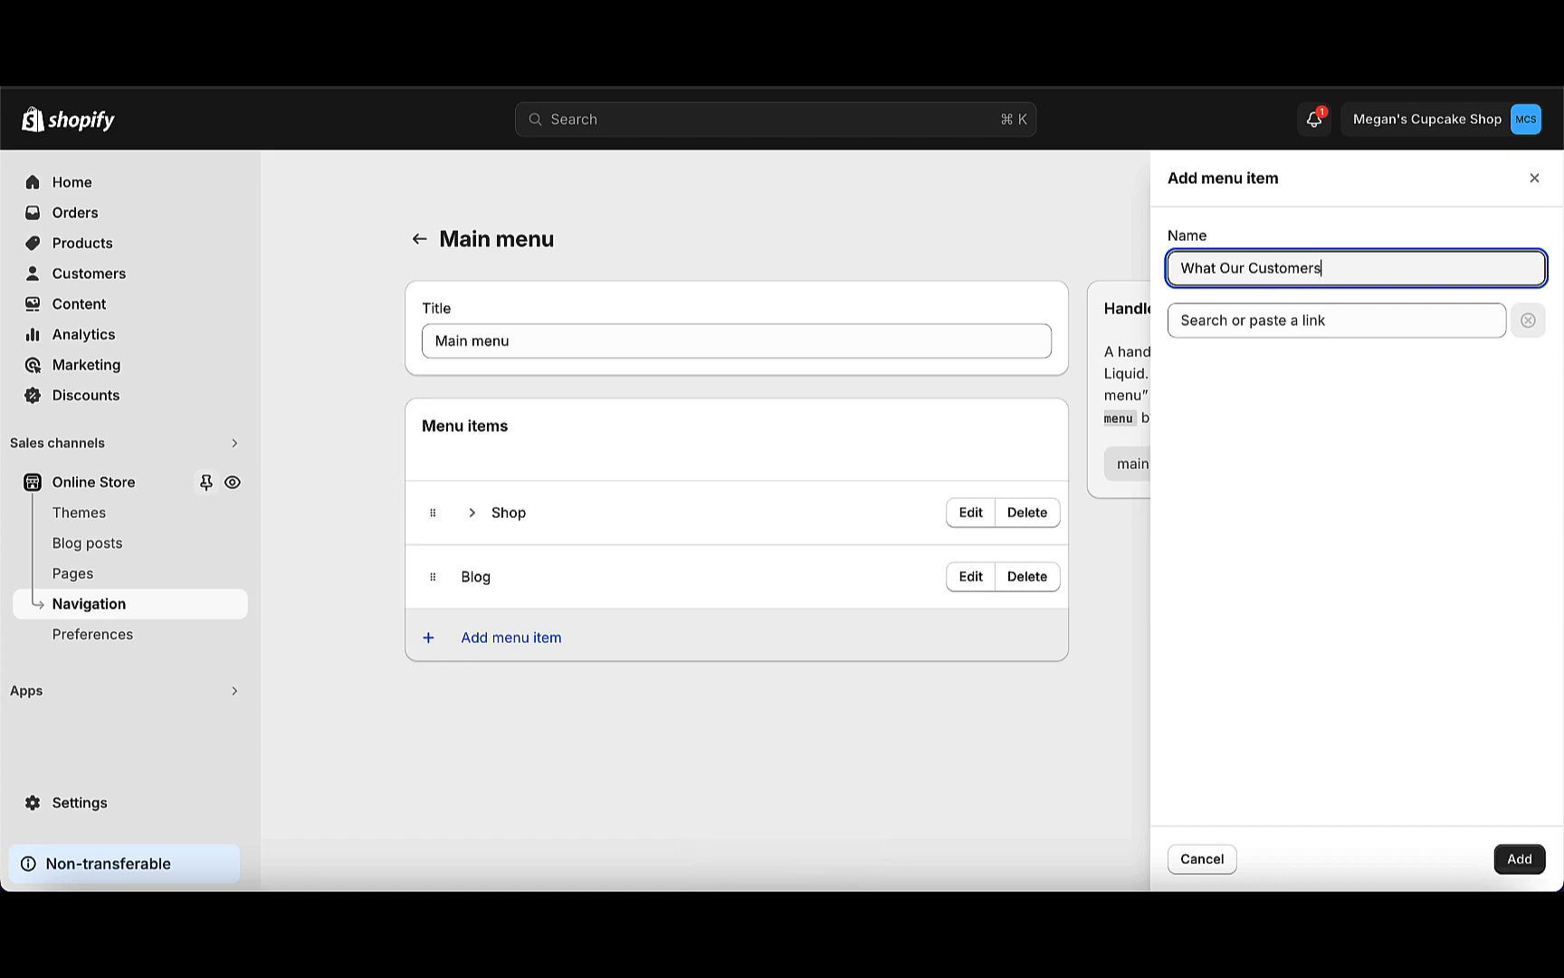
left_click(1333, 319)
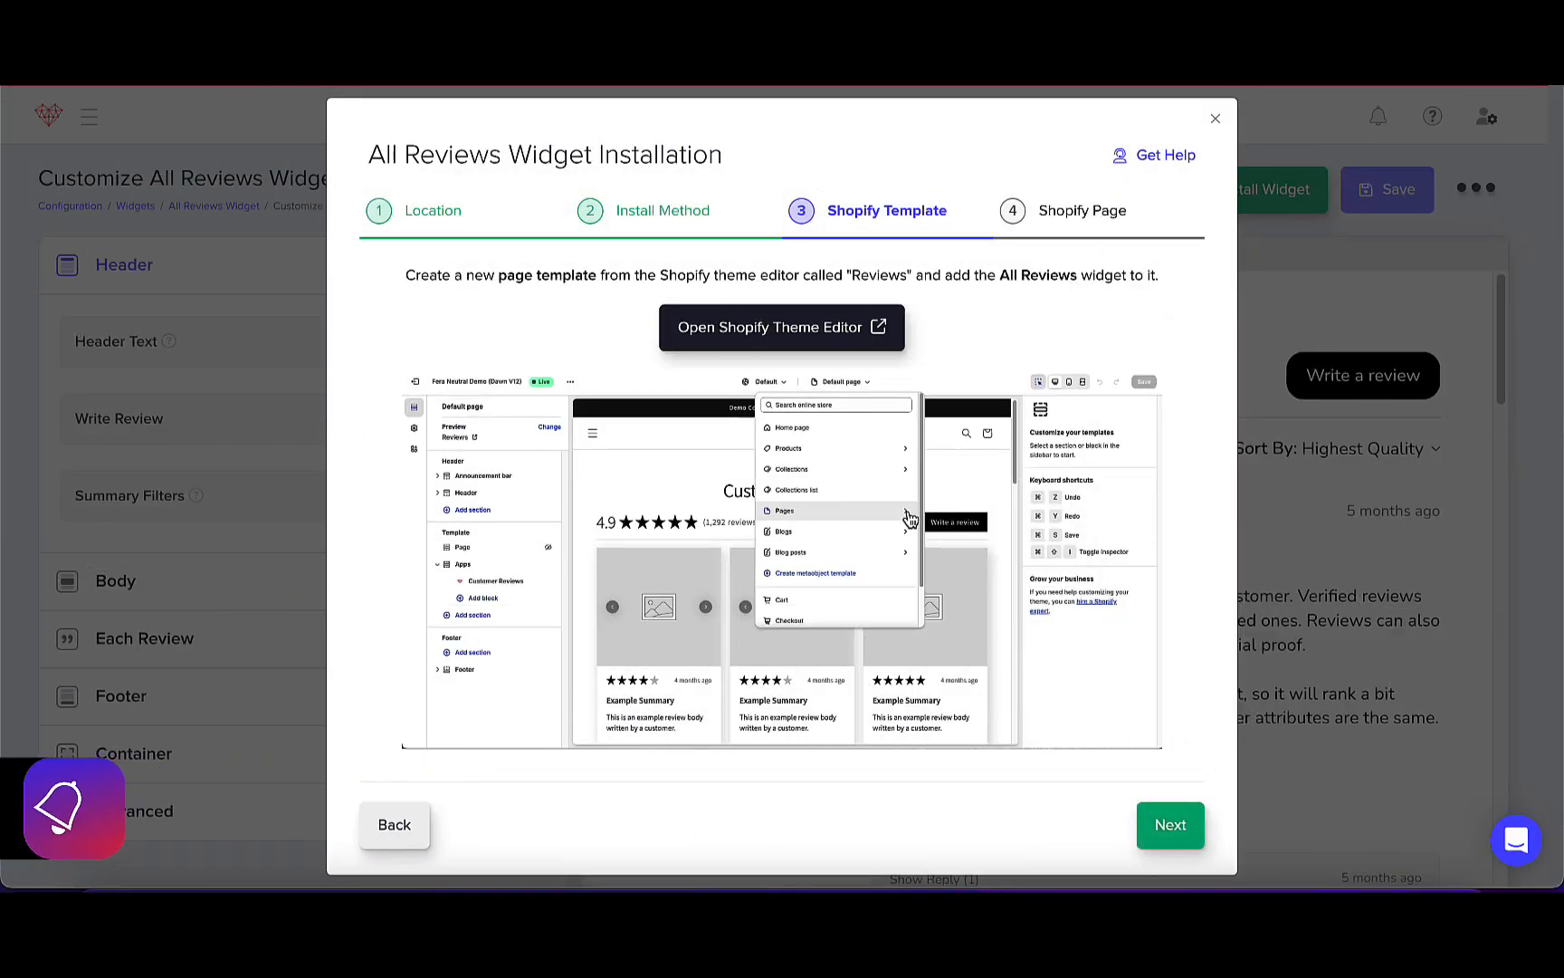
left_click(1168, 825)
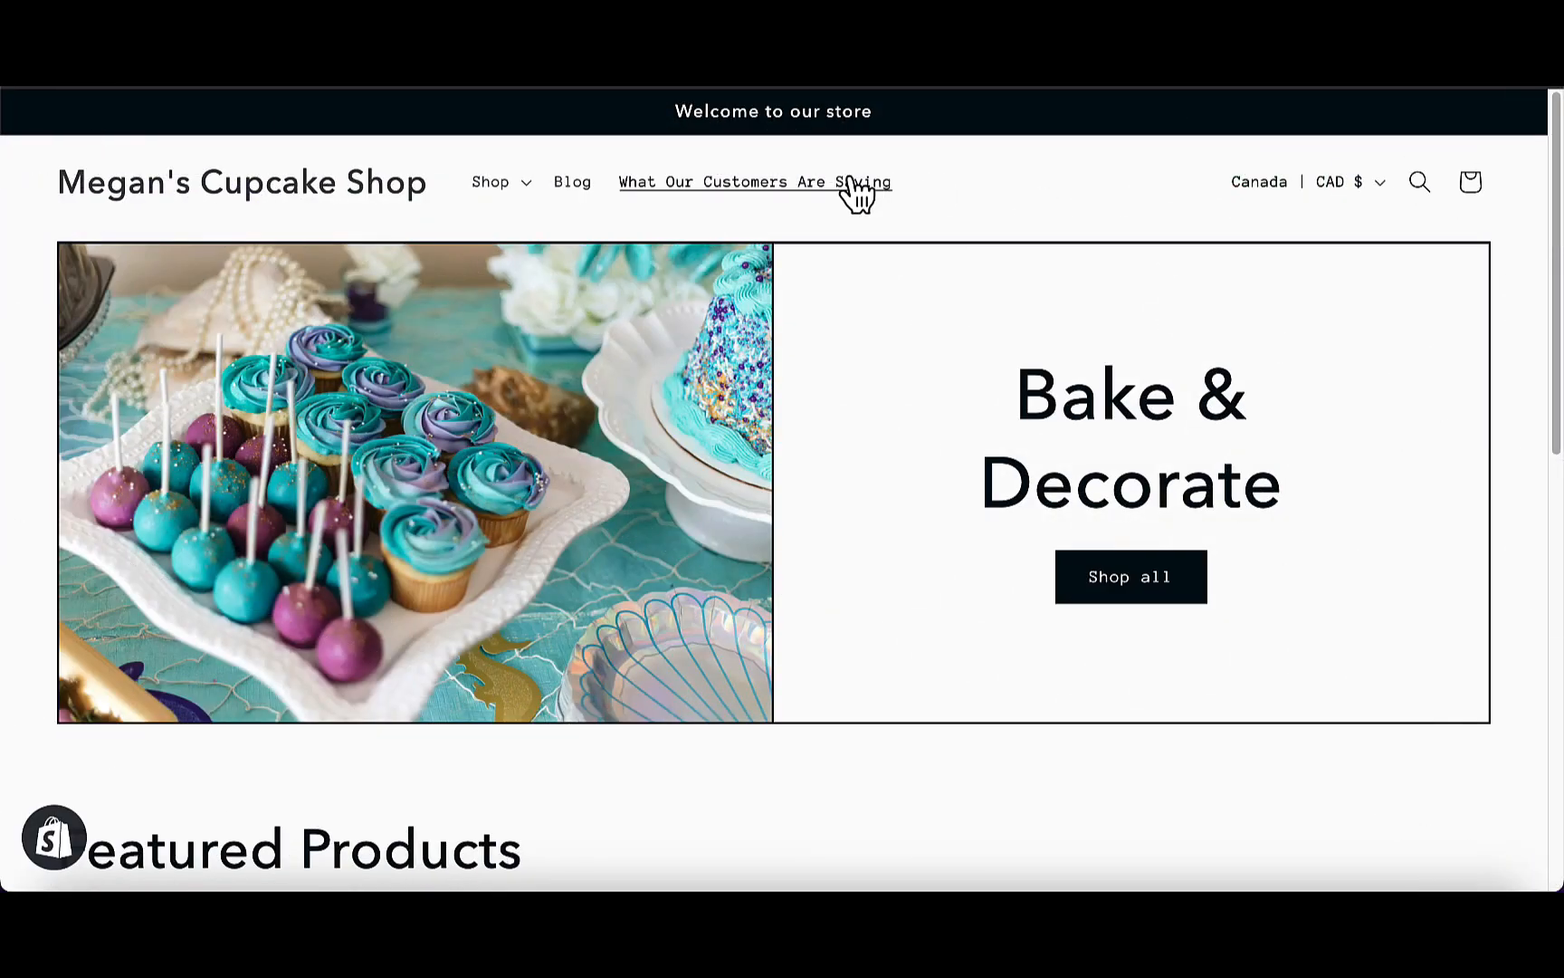
left_click(753, 182)
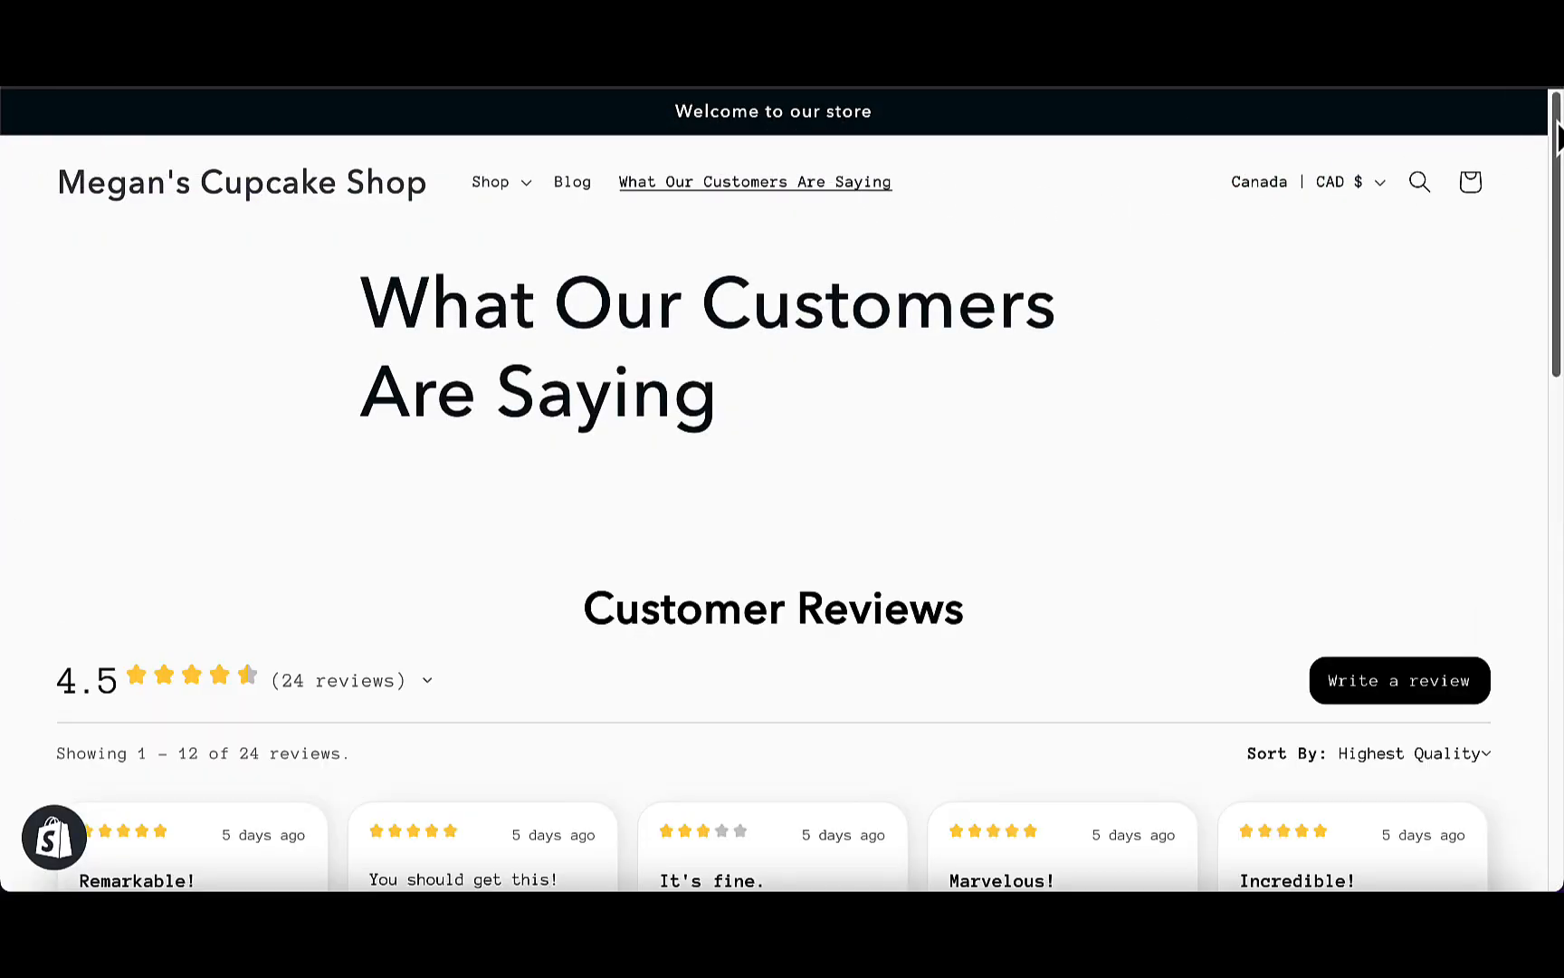